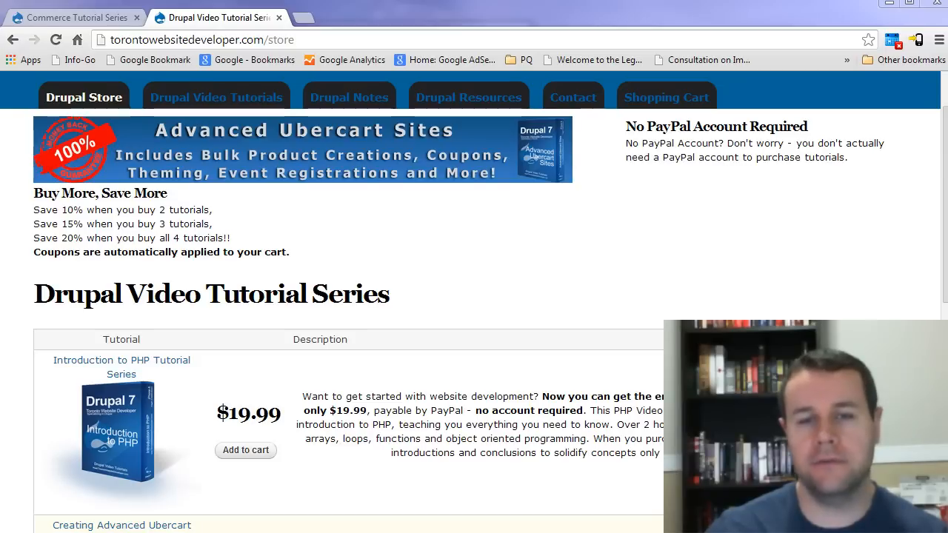
pyautogui.moveTo(176, 65)
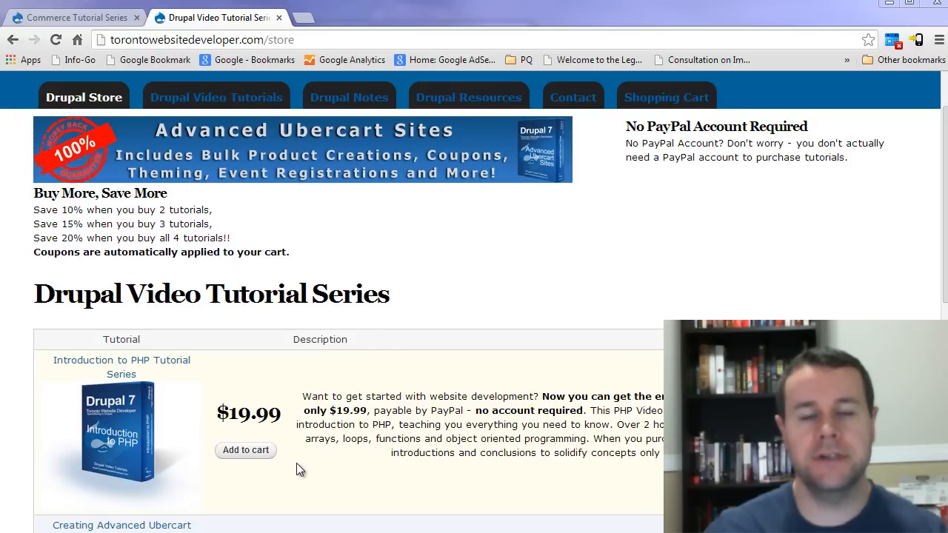
pyautogui.moveTo(320, 415)
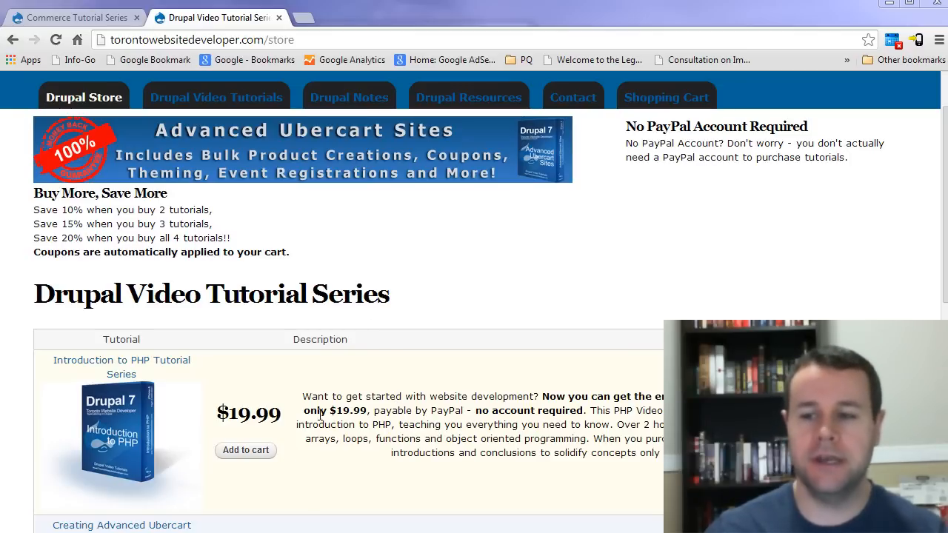
pyautogui.moveTo(288, 405)
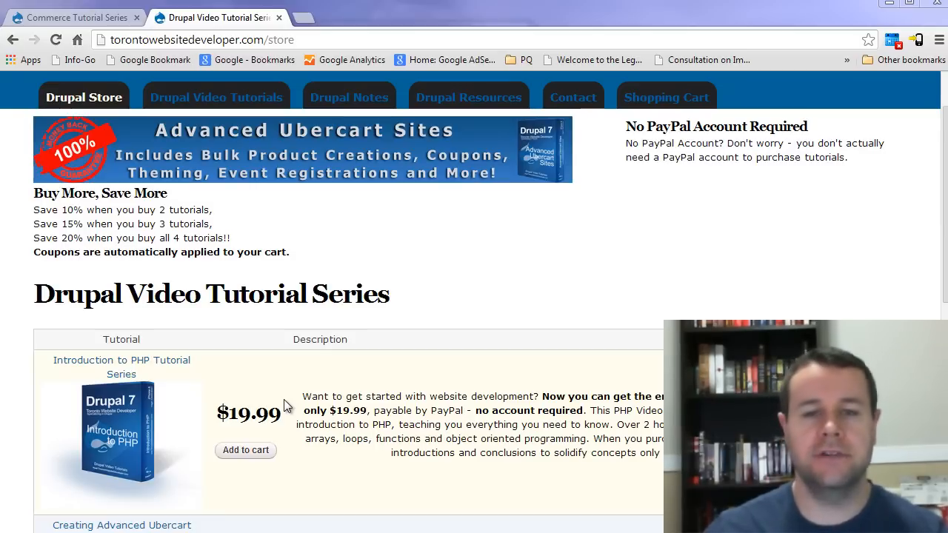
pyautogui.moveTo(383, 352)
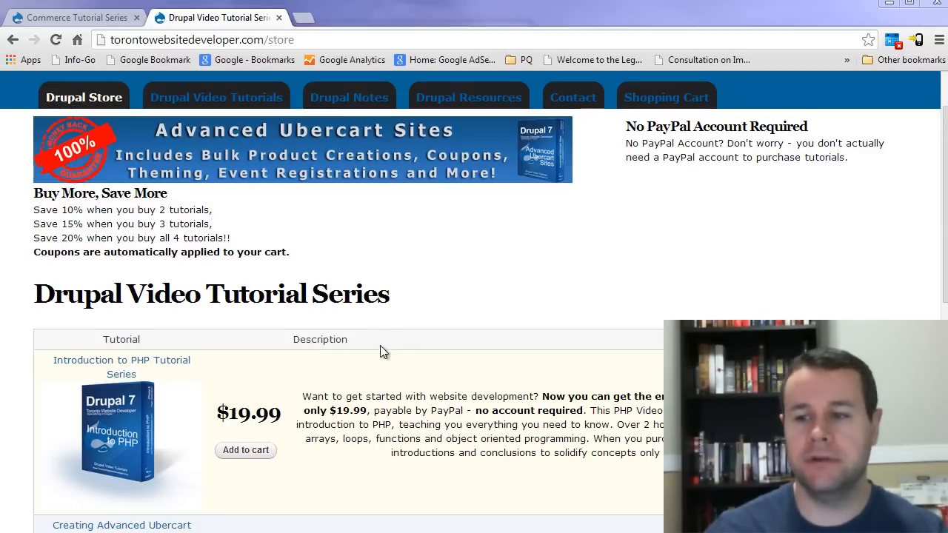
pyautogui.moveTo(420, 298)
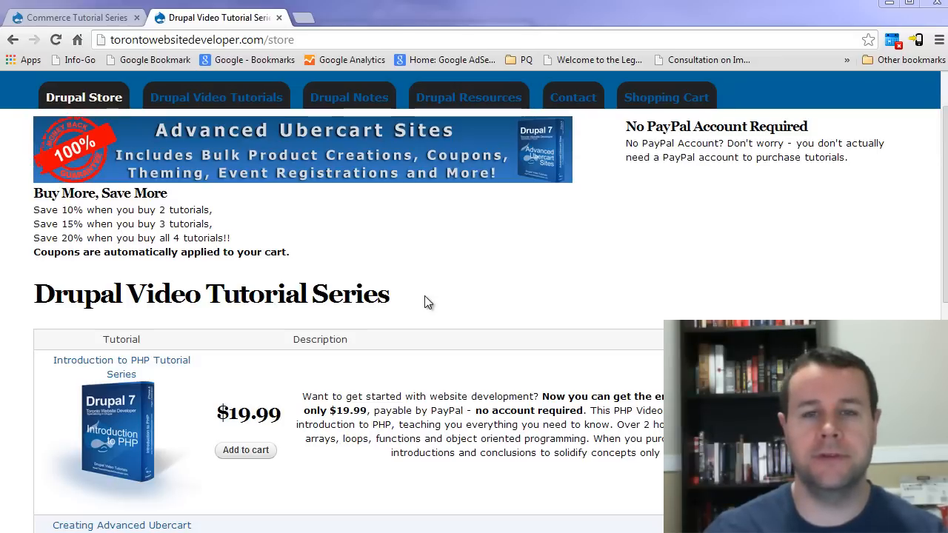
pyautogui.moveTo(457, 299)
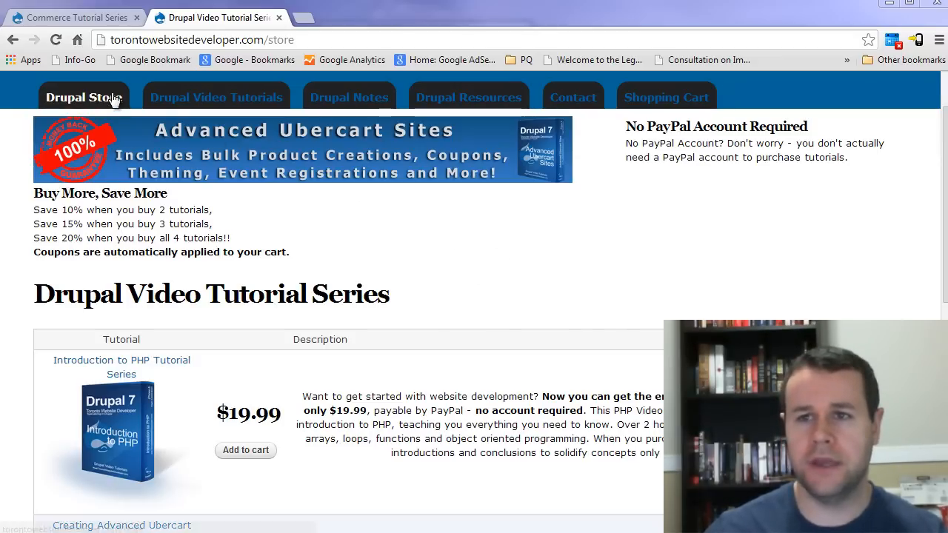
# Step: Switch to the local Commerce Tutorial Series site listing the Drupal Shirt
pyautogui.click(71, 18)
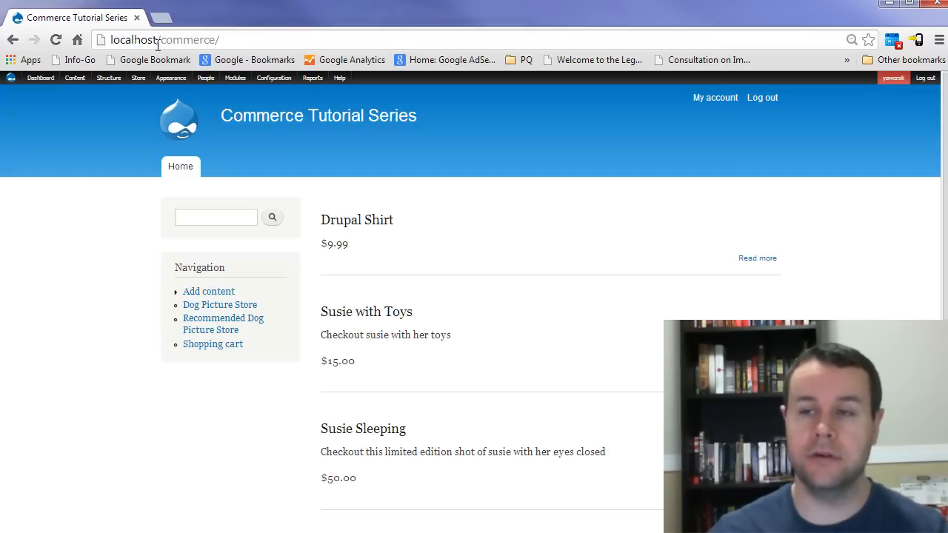
pyautogui.moveTo(376, 379)
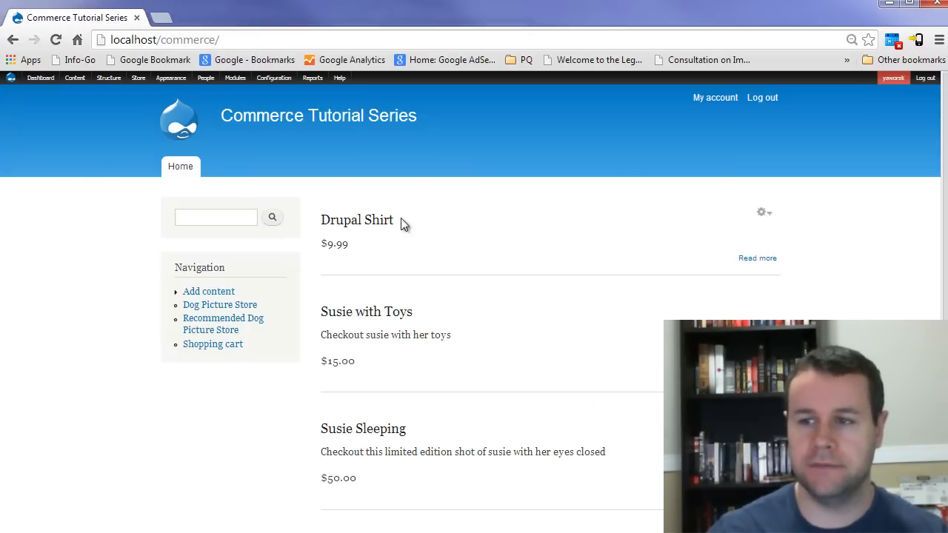
pyautogui.moveTo(460, 284)
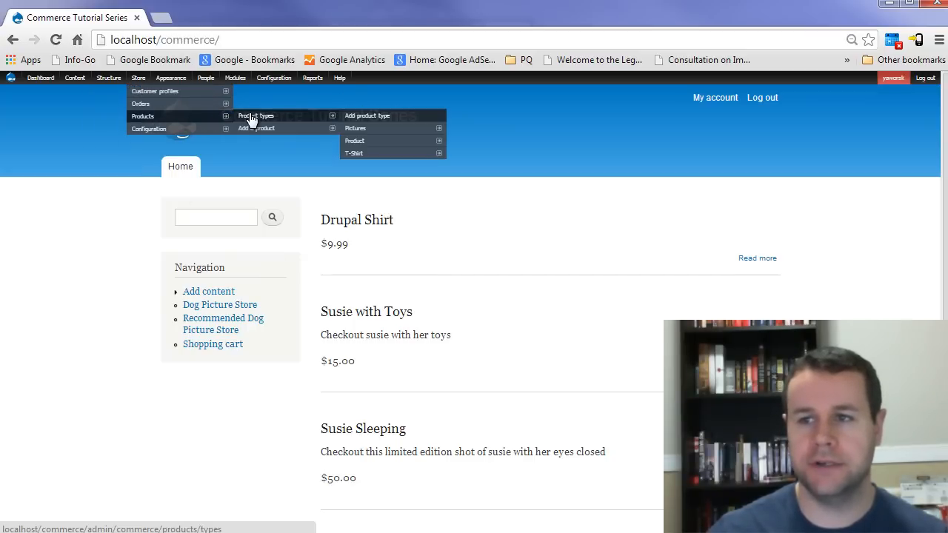
pyautogui.moveTo(354, 152)
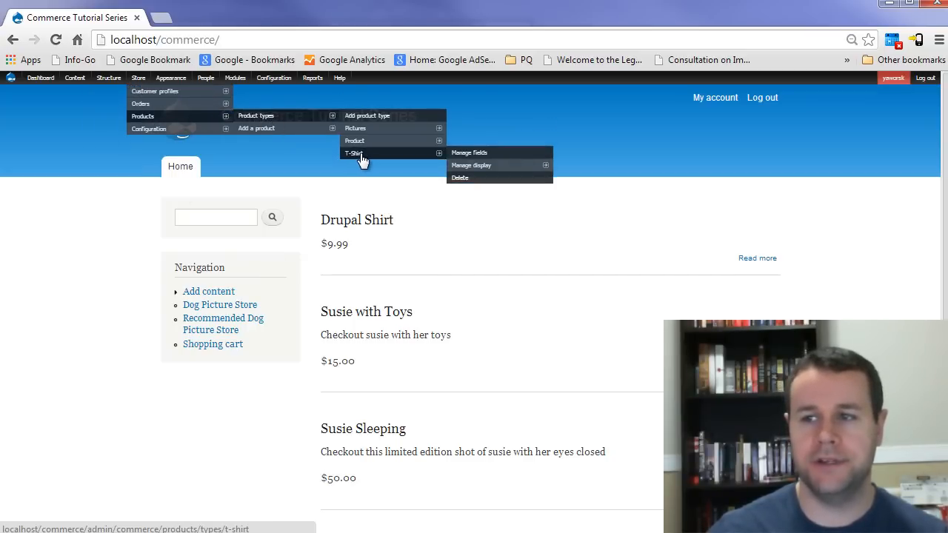
# Step: View the T-Shirt product type's fields and edit its Color attribute field
pyautogui.click(353, 152)
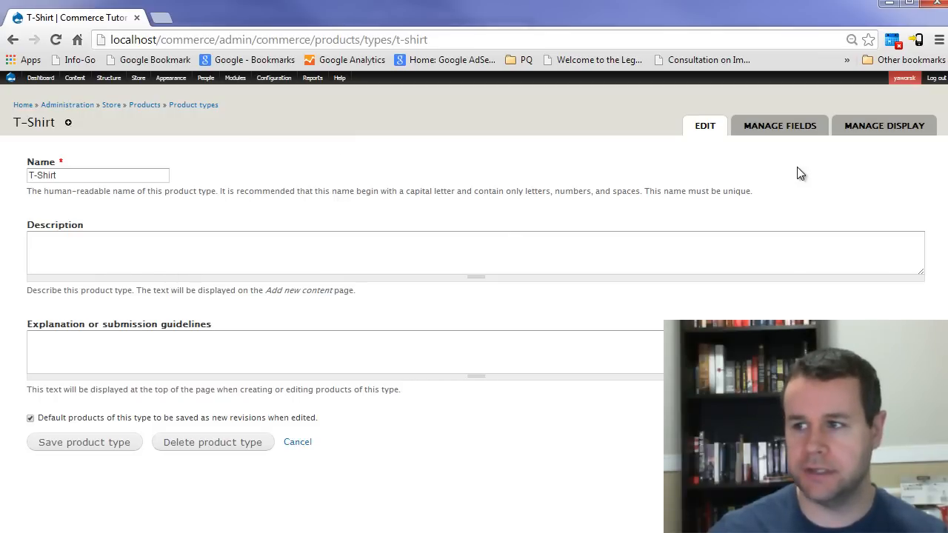
pyautogui.click(779, 124)
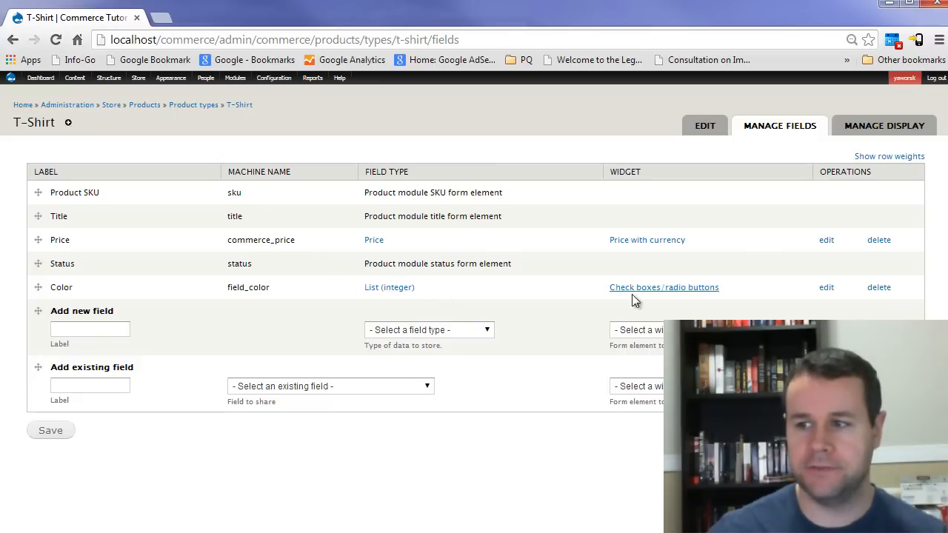
pyautogui.click(826, 287)
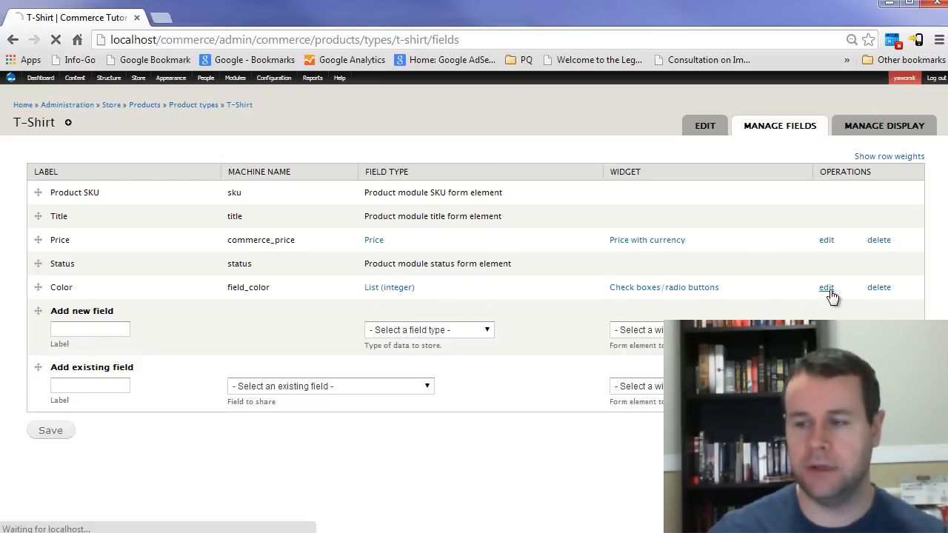
pyautogui.click(826, 287)
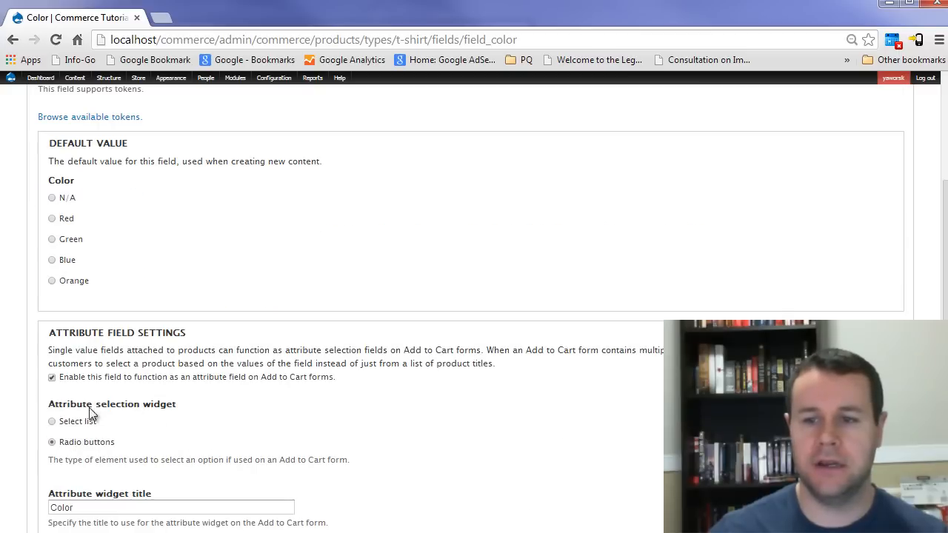
pyautogui.moveTo(249, 387)
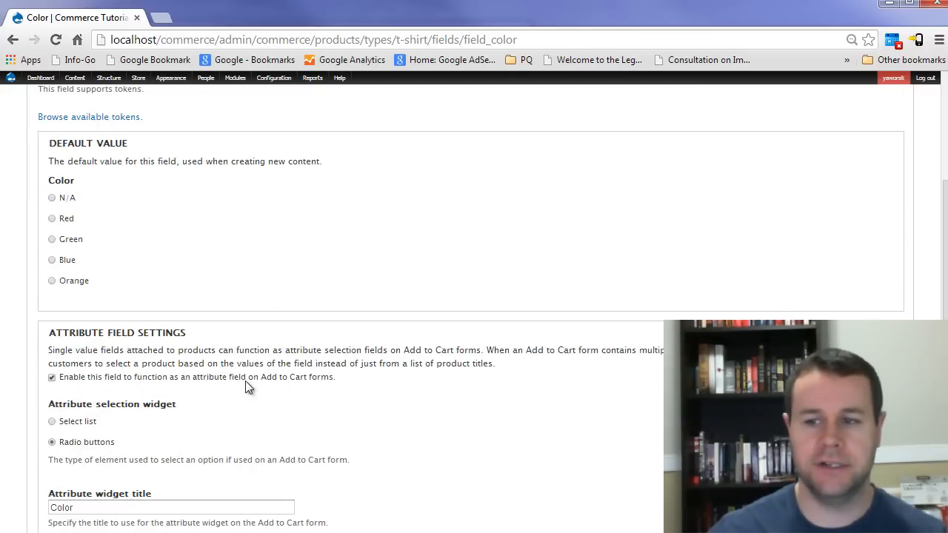
pyautogui.moveTo(354, 386)
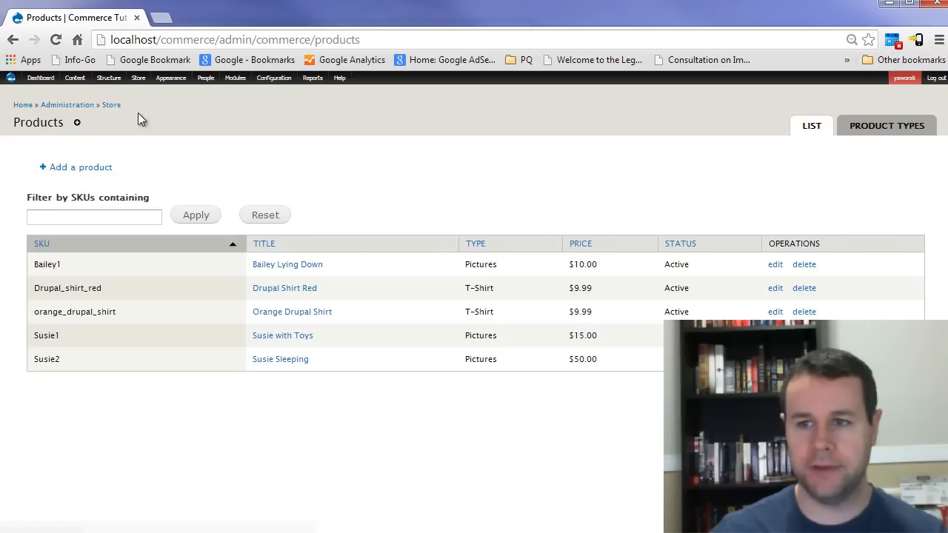
pyautogui.moveTo(308, 299)
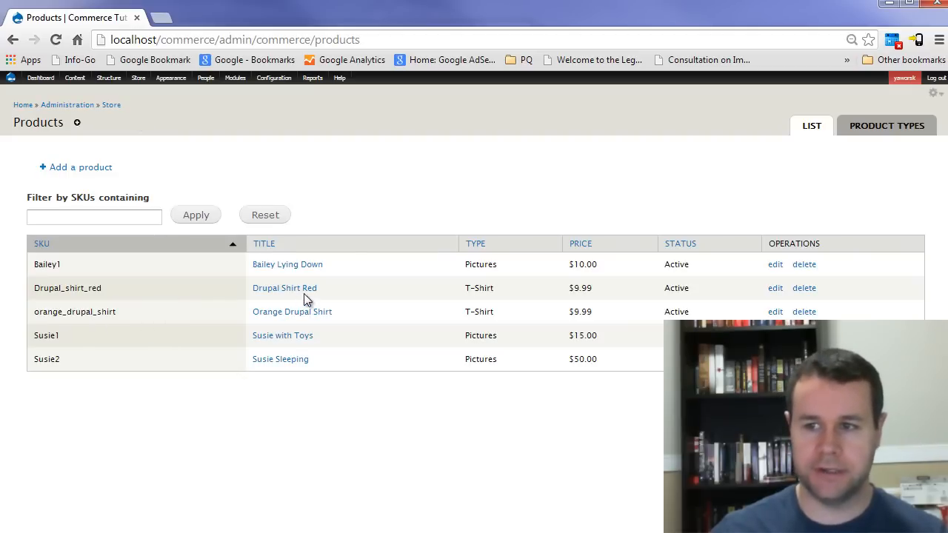
pyautogui.moveTo(338, 320)
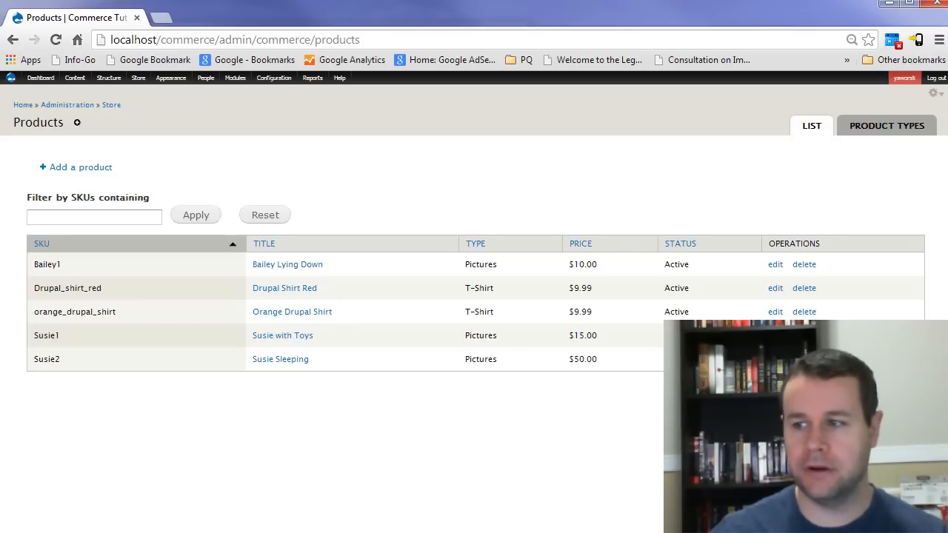
# Step: Point out the Orange Drupal Shirt's T-Shirt type in the products list
pyautogui.doubleClick(480, 311)
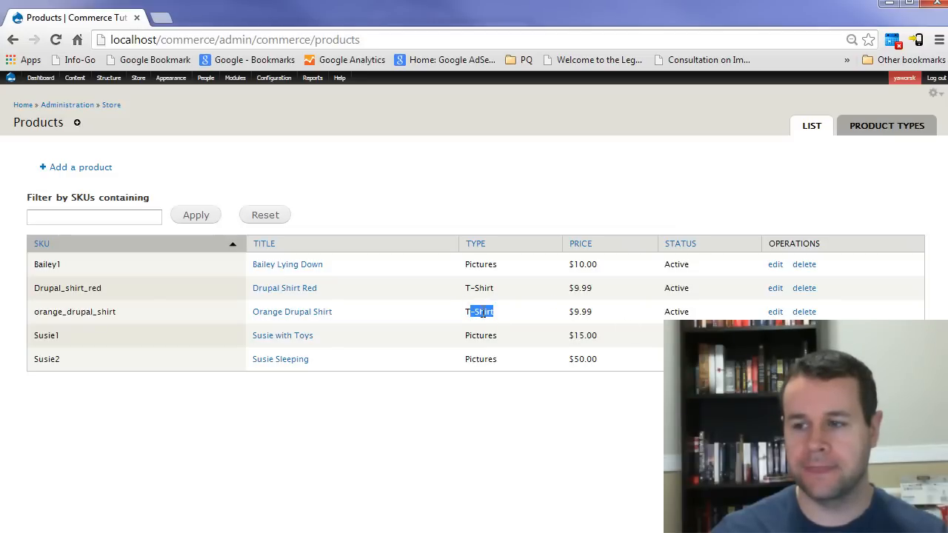
# Step: Create a Shirt Display Product content type and save it to add fields
pyautogui.click(108, 77)
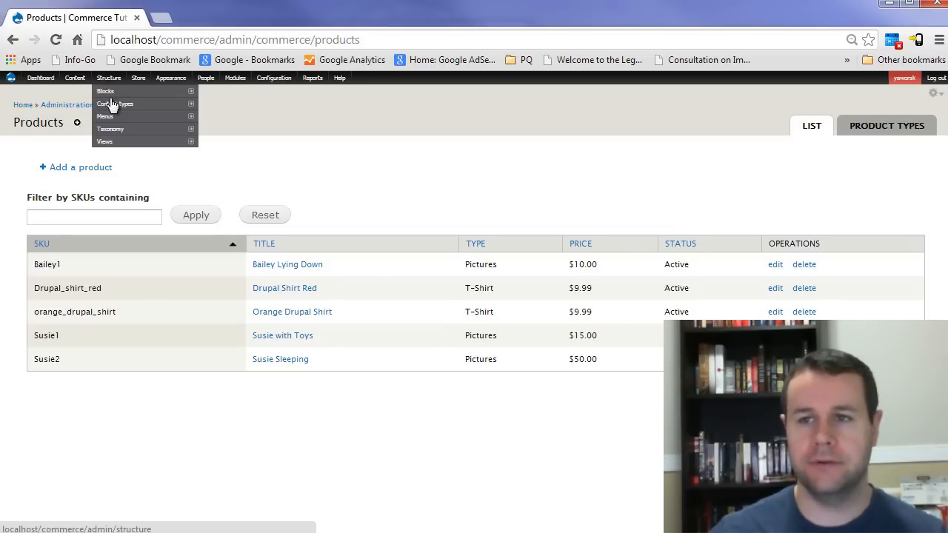
pyautogui.click(116, 103)
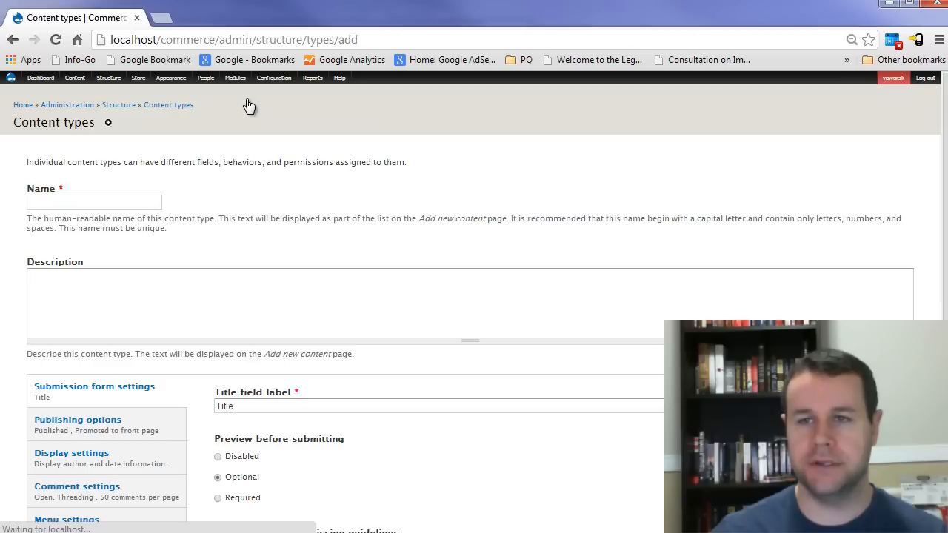
pyautogui.write('Shirt Display Product')
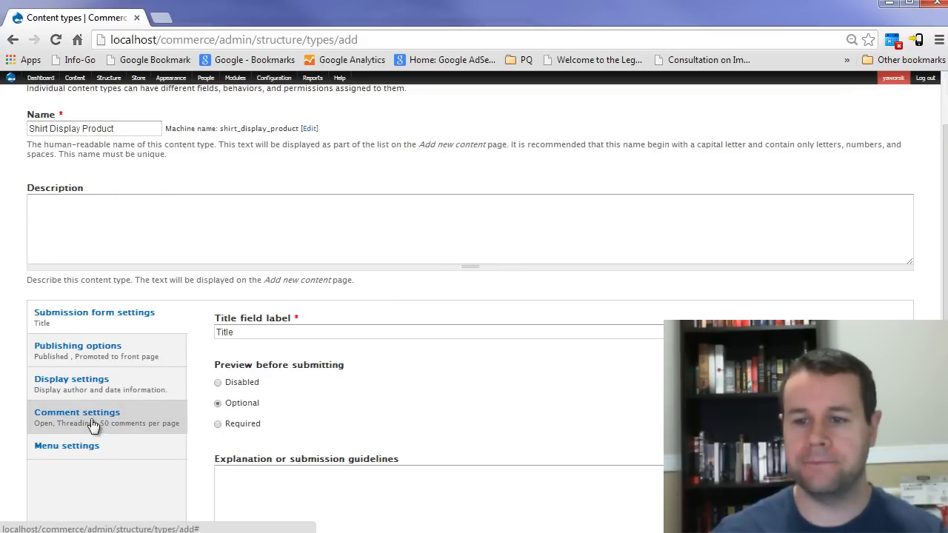
pyautogui.scroll(-3)
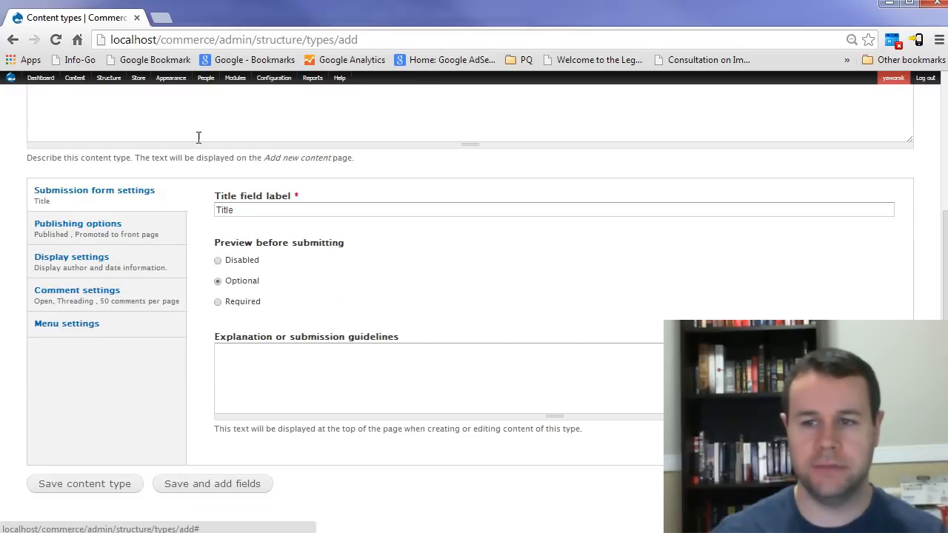
pyautogui.click(214, 483)
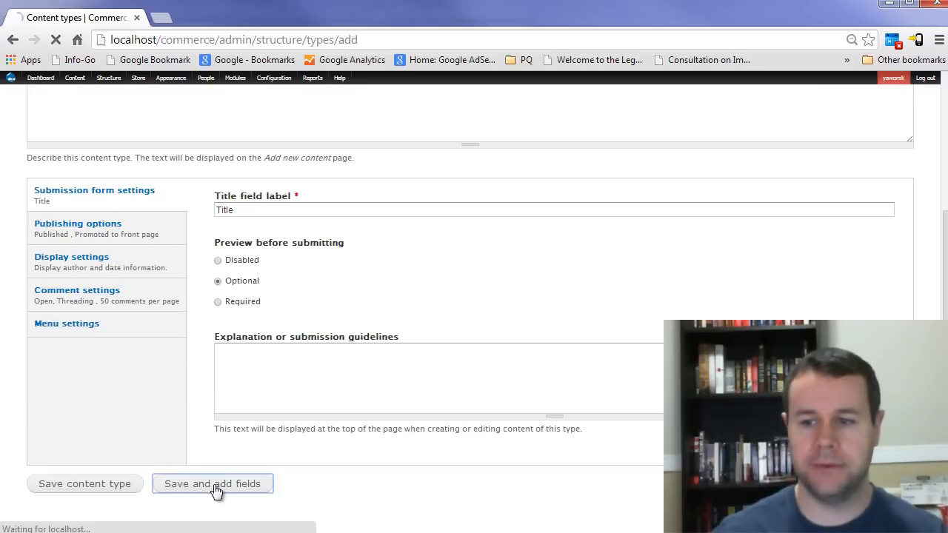
pyautogui.click(213, 483)
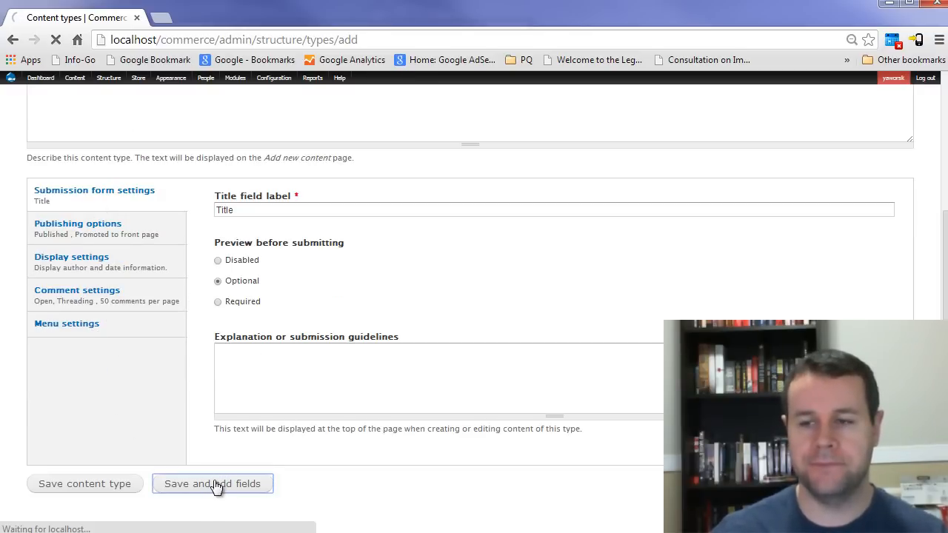
# Step: Add a Product reference field labelled Tshirt and save it without an options limit
pyautogui.click(214, 483)
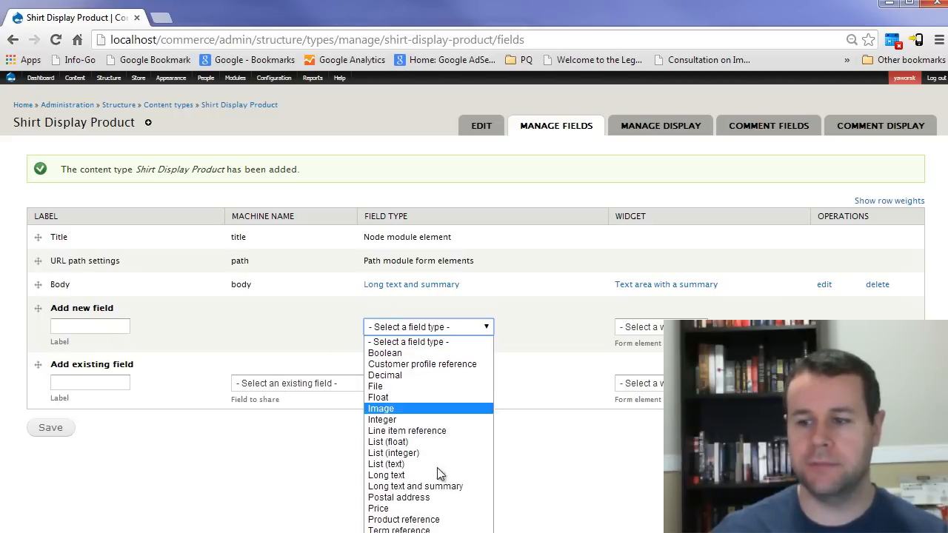
pyautogui.click(402, 519)
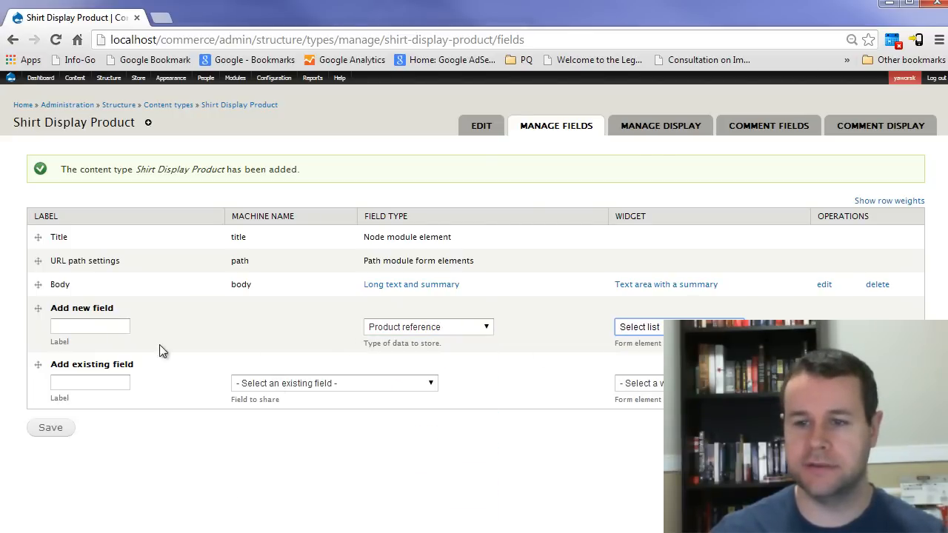
pyautogui.write('T')
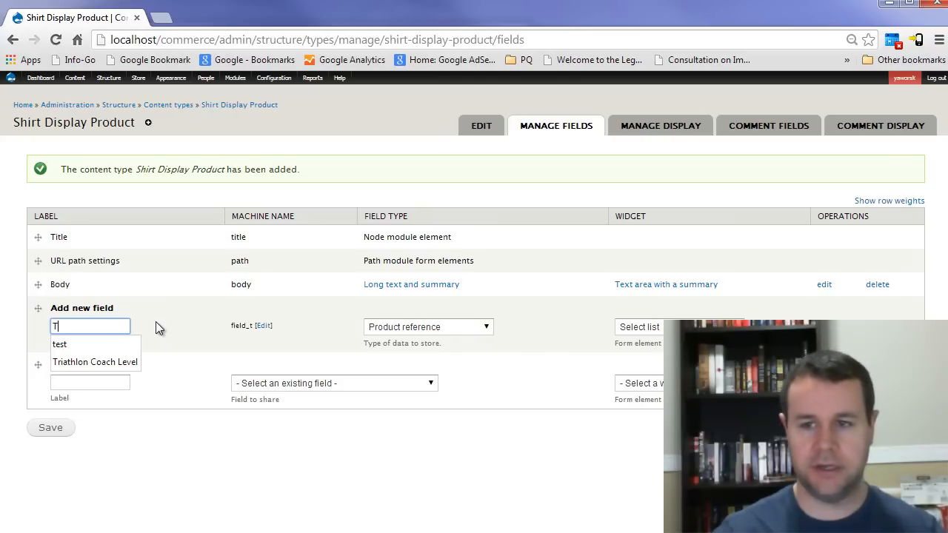
pyautogui.write('shirt')
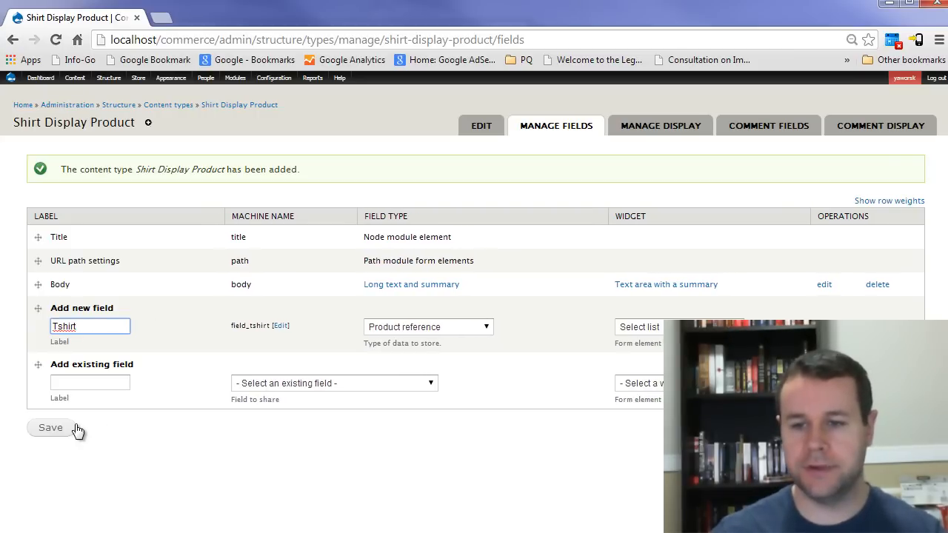
pyautogui.click(50, 426)
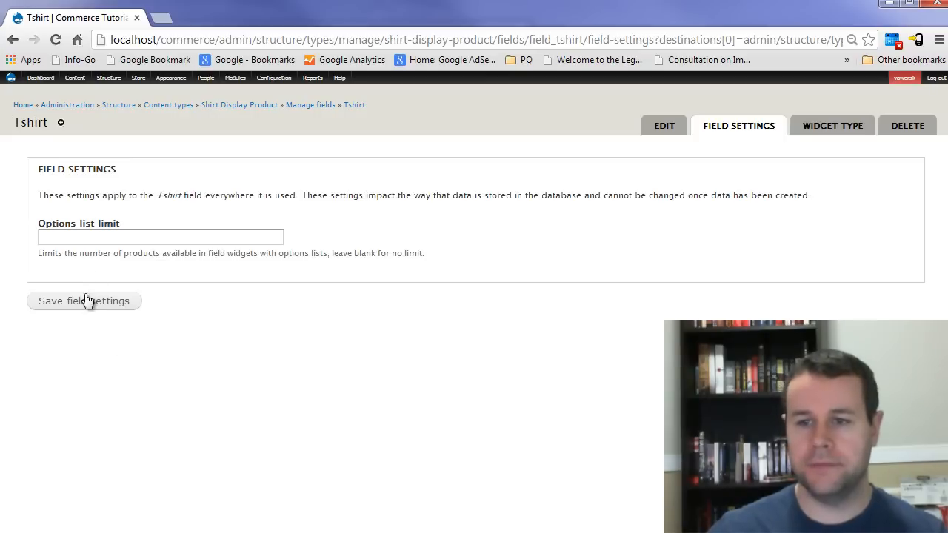
pyautogui.click(83, 301)
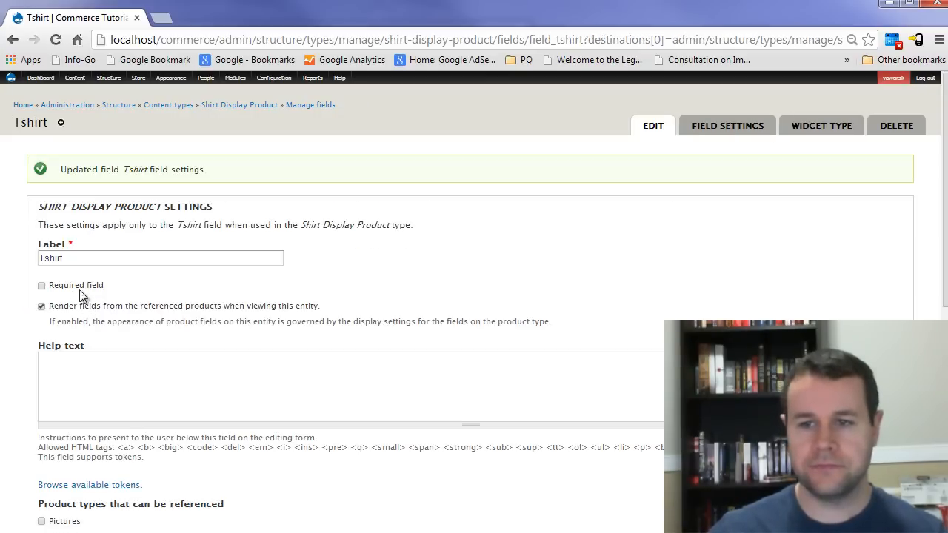
# Step: Make the Tshirt field required with unlimited values and save its settings
pyautogui.click(41, 284)
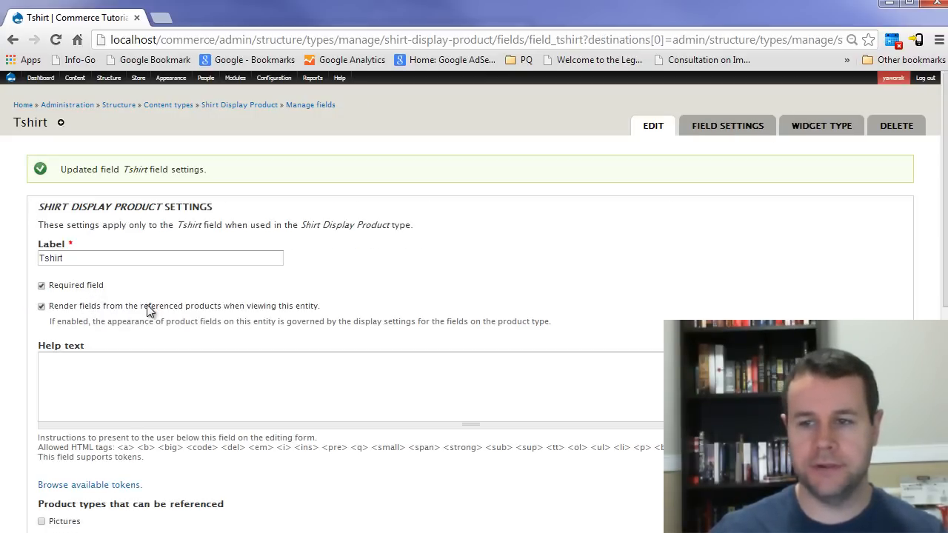
pyautogui.scroll(-3)
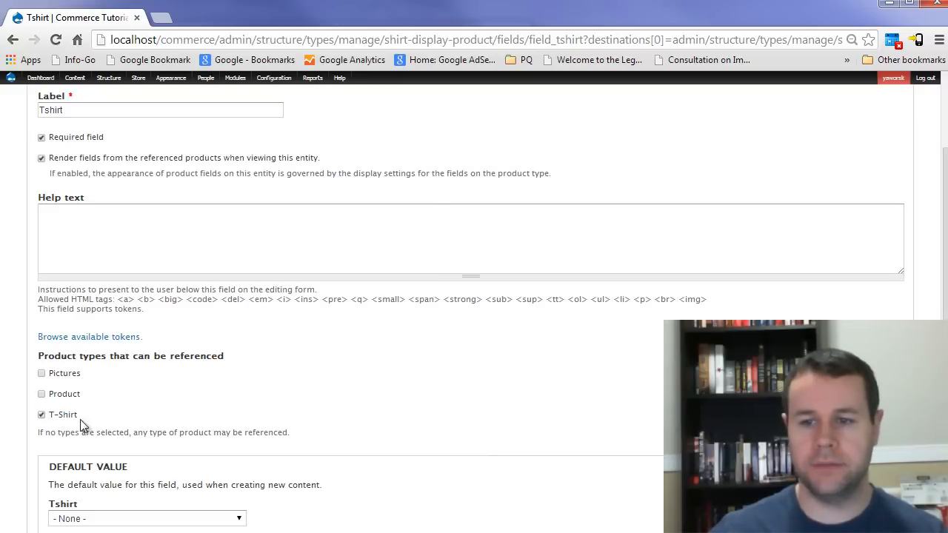
pyautogui.scroll(-3)
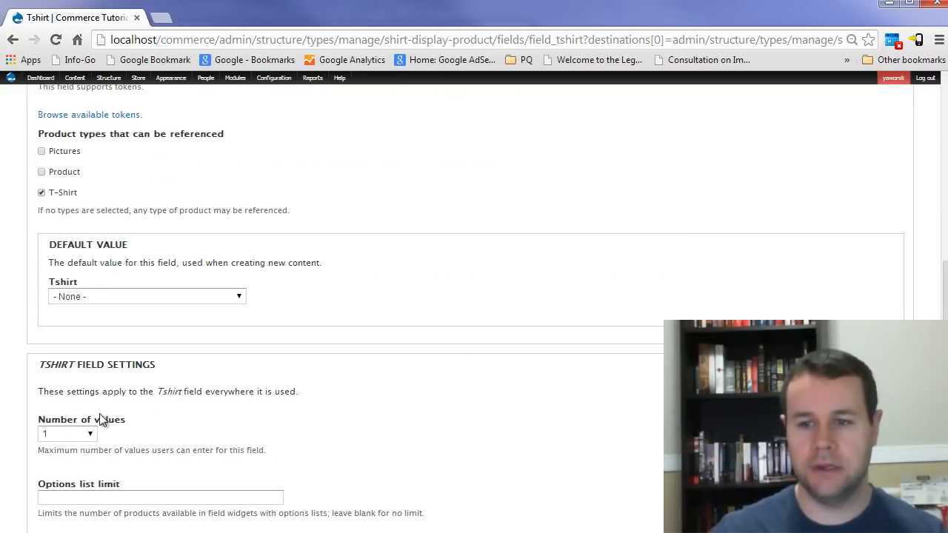
pyautogui.scroll(-3)
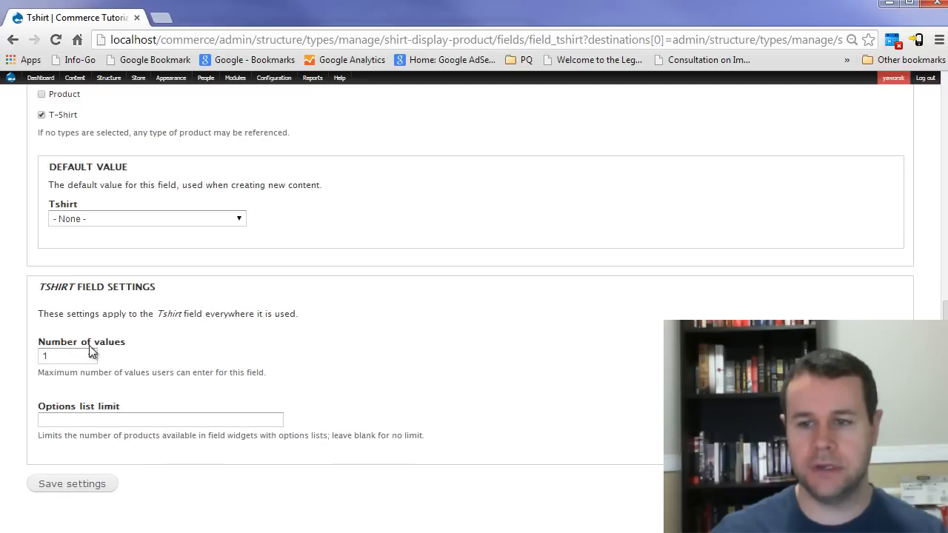
pyautogui.click(67, 355)
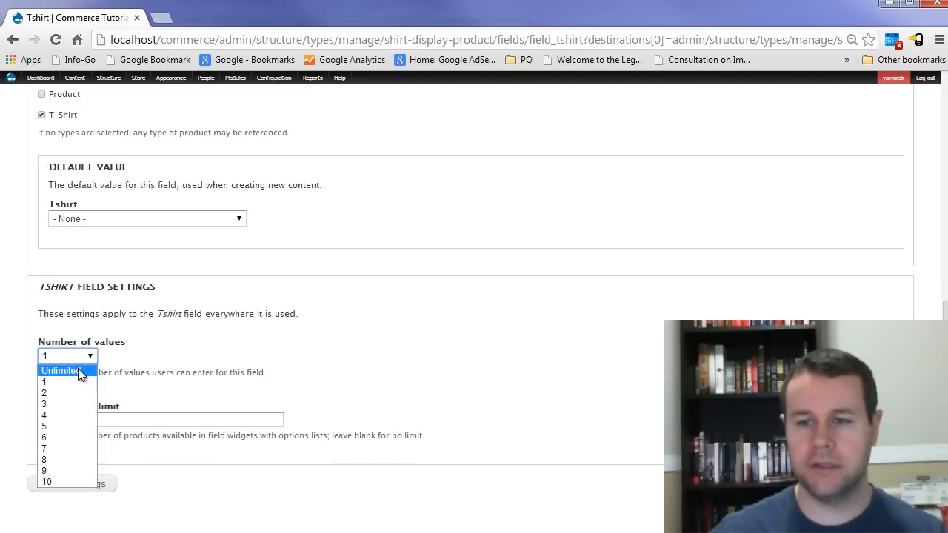
pyautogui.click(59, 371)
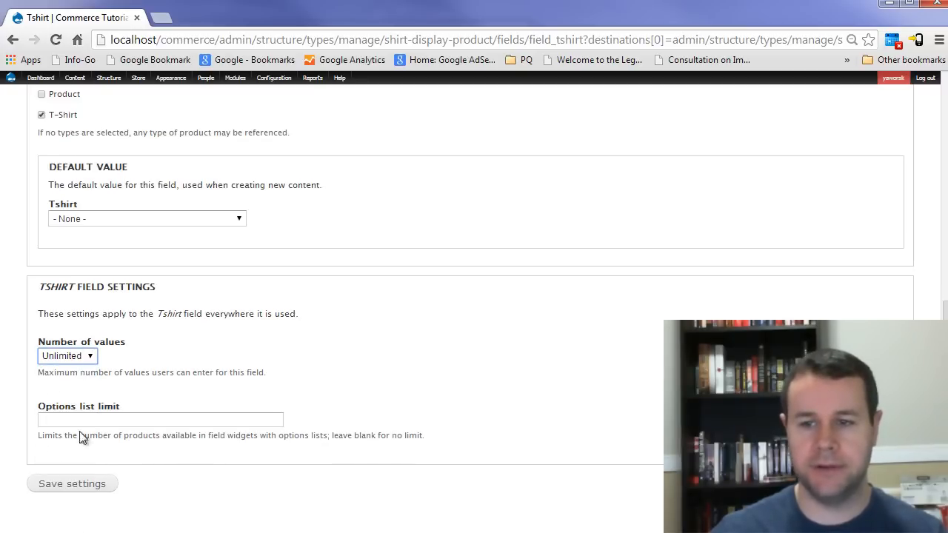
pyautogui.click(71, 483)
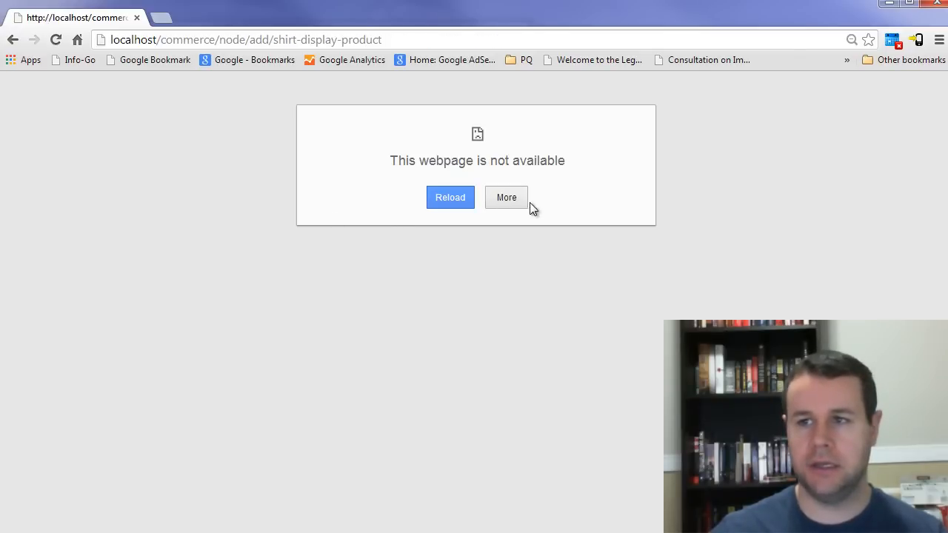
# Step: Title the node Drupal T-Shirt, write 'drupal shirt today' in the body and save it
pyautogui.click(450, 197)
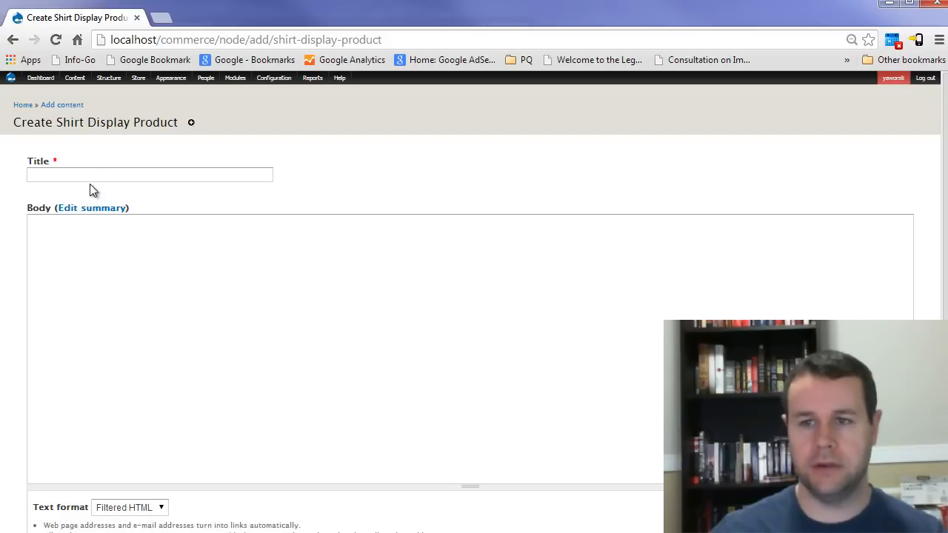
pyautogui.write('Drupal T-Shirt')
pyautogui.write('Buy your own')
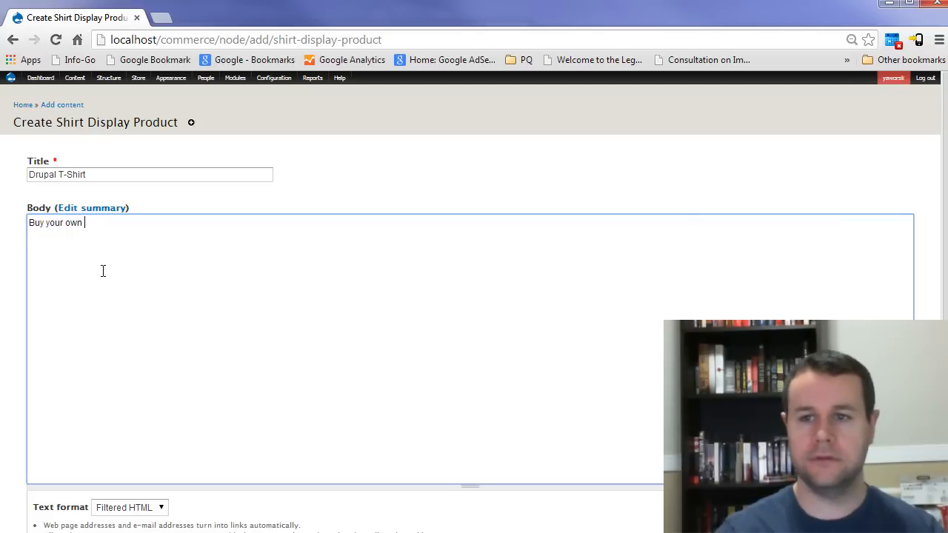
pyautogui.write('drupal shirt today')
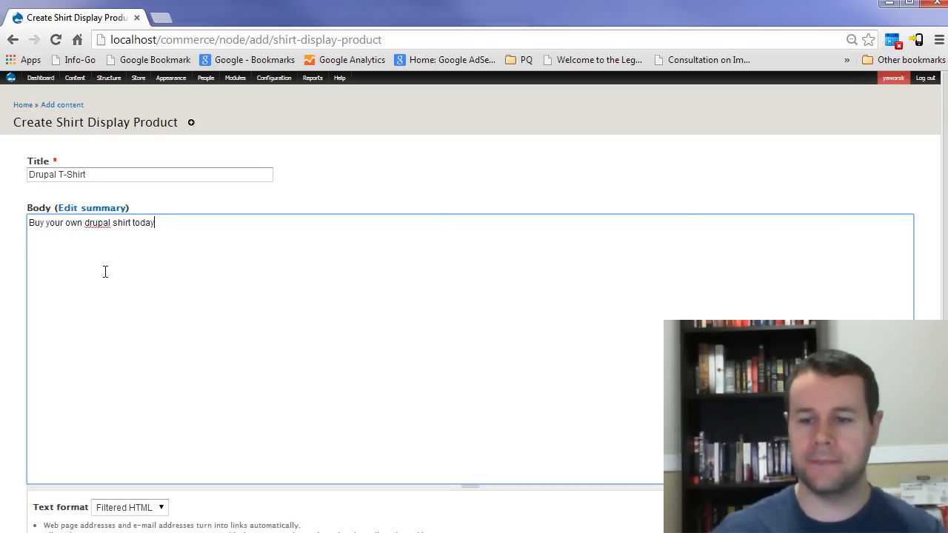
pyautogui.scroll(-3)
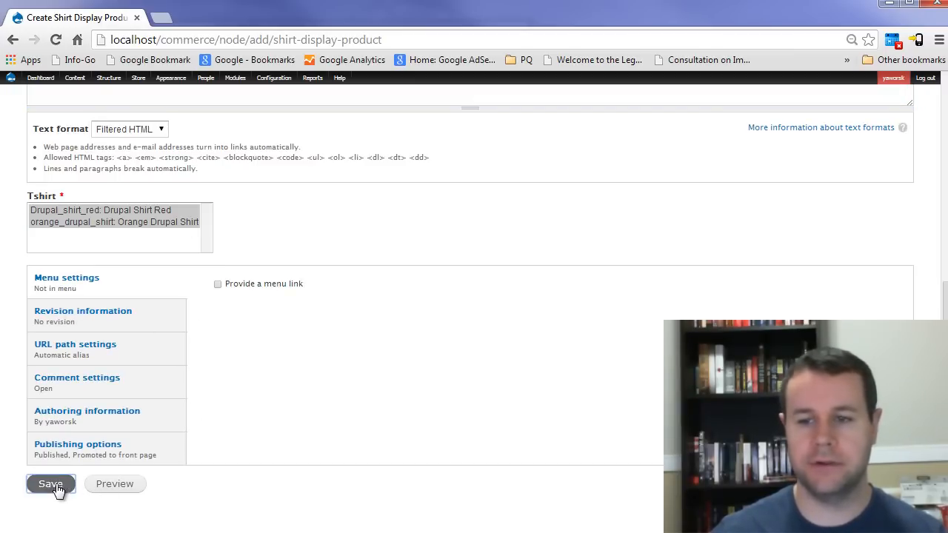
pyautogui.click(50, 483)
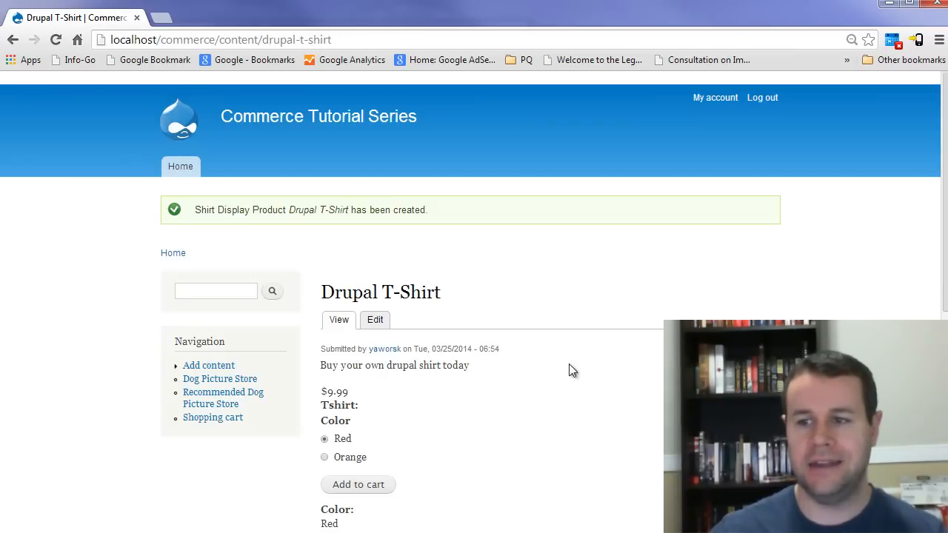
# Step: Select the Orange colour for the Drupal T-Shirt and add it to the cart
pyautogui.scroll(-3)
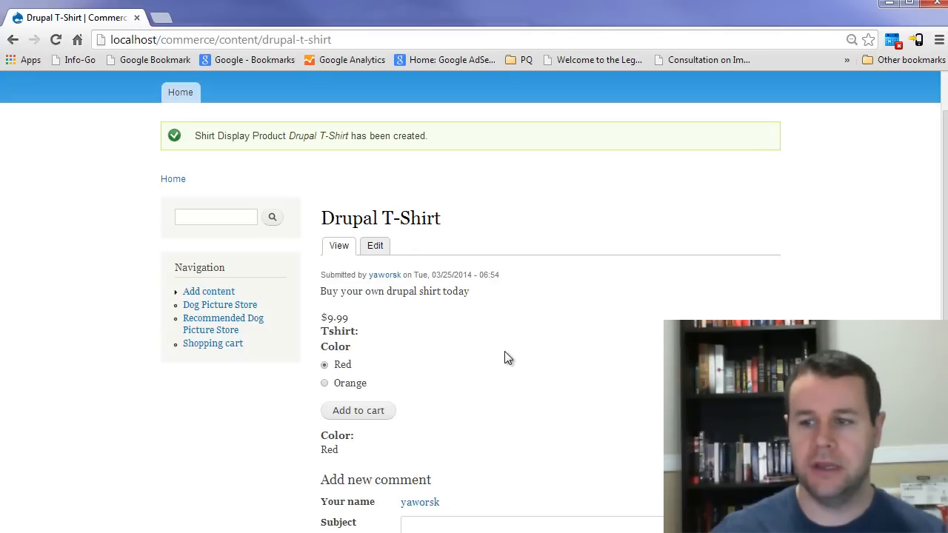
pyautogui.click(325, 382)
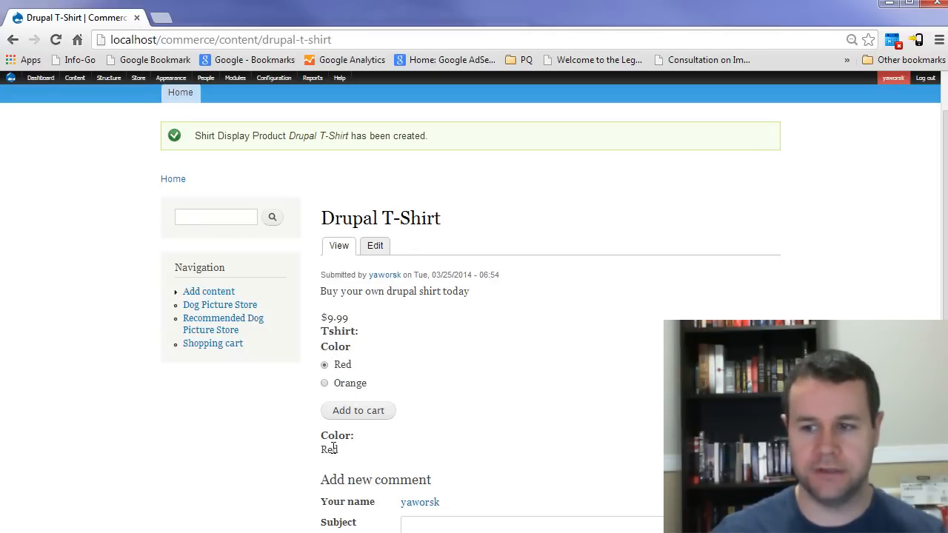
pyautogui.click(323, 383)
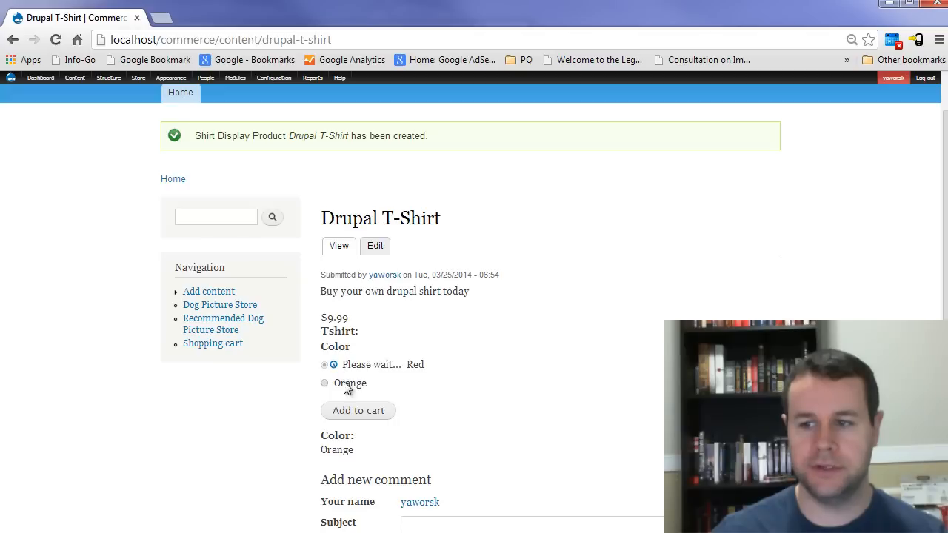
pyautogui.click(324, 365)
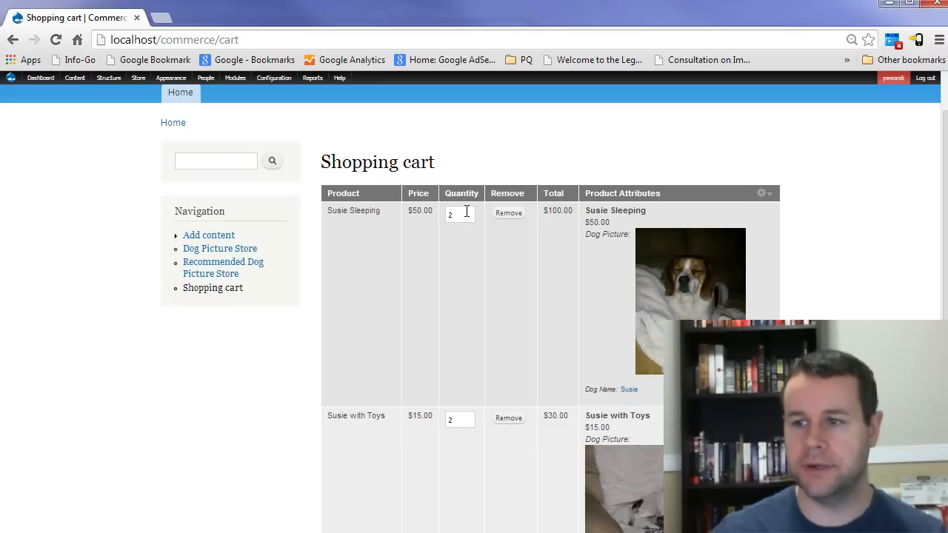
# Step: Remove every item from the cart and return to the Drupal T-Shirt page
pyautogui.click(510, 213)
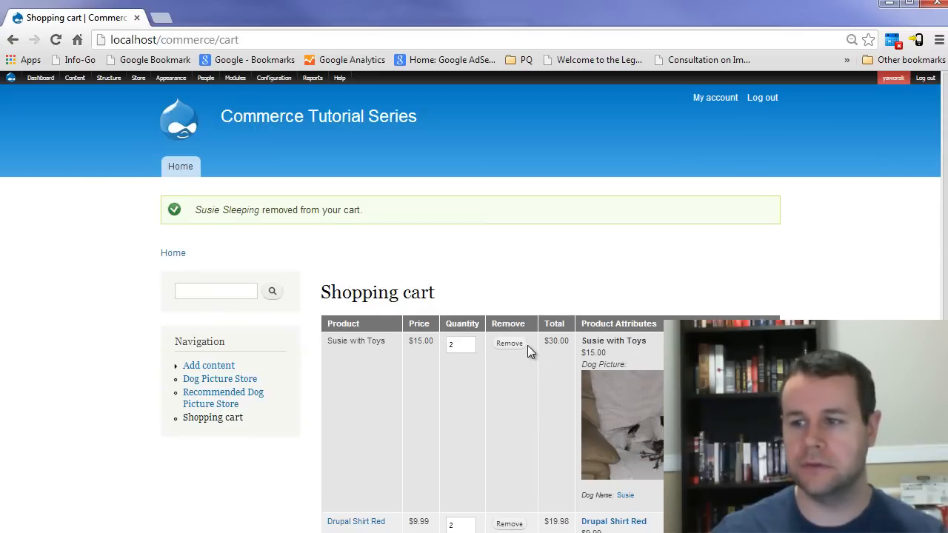
pyautogui.click(509, 344)
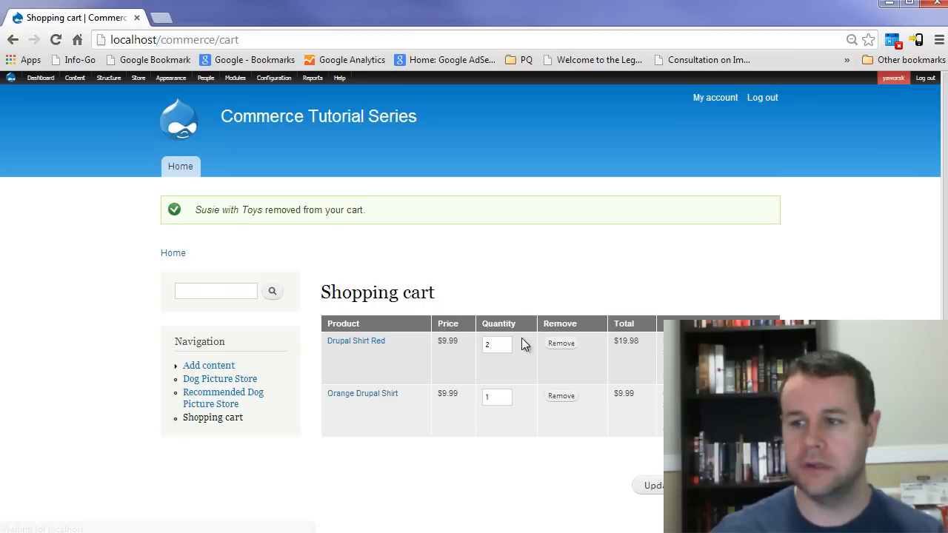
pyautogui.click(560, 394)
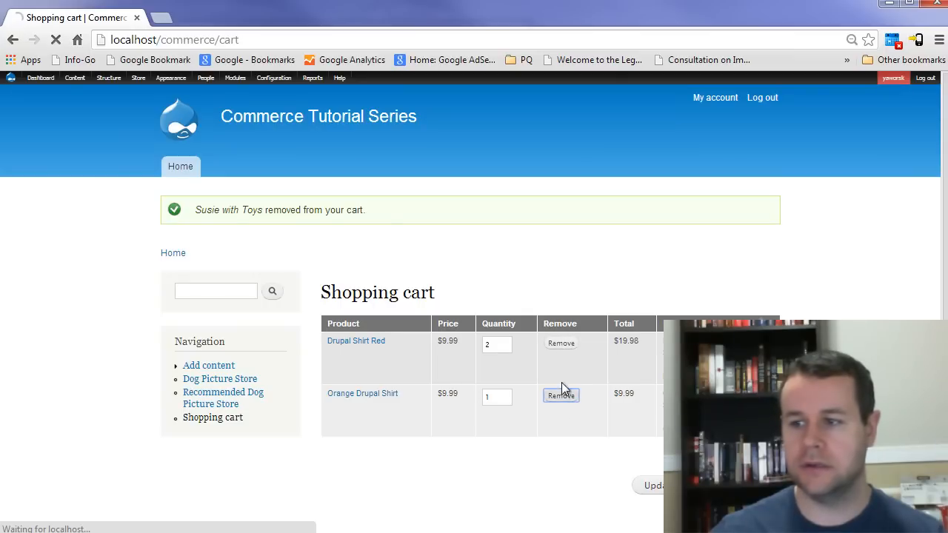
pyautogui.click(560, 342)
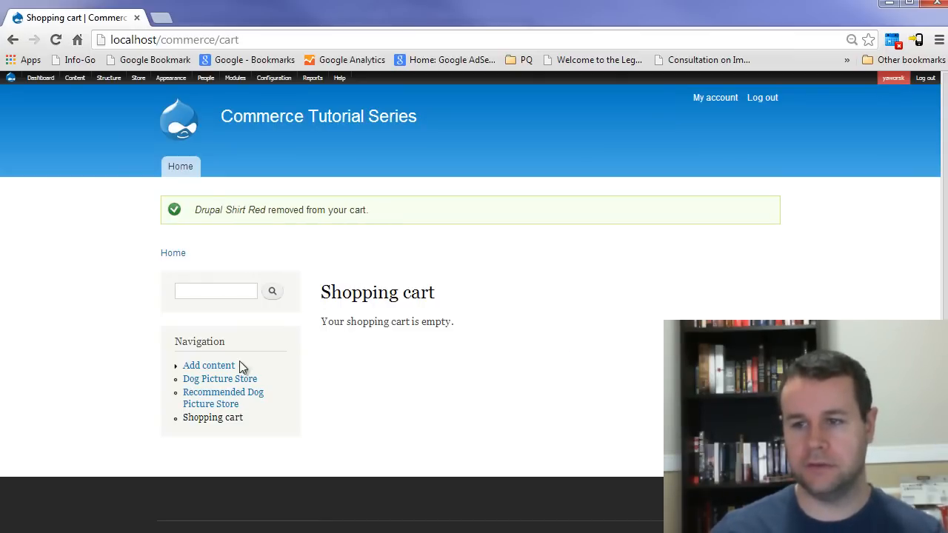
pyautogui.click(181, 166)
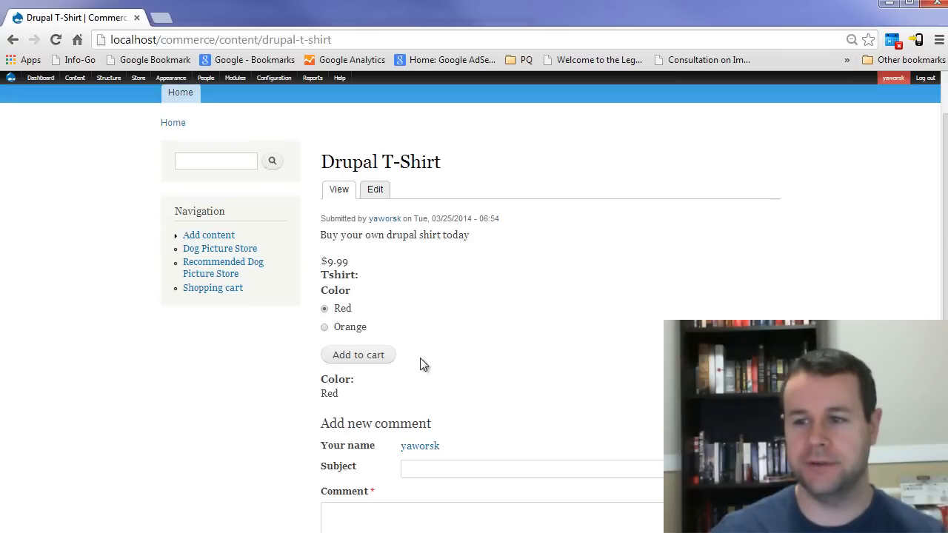
# Step: Add the red Drupal T-Shirt to the cart and view the cart
pyautogui.click(359, 354)
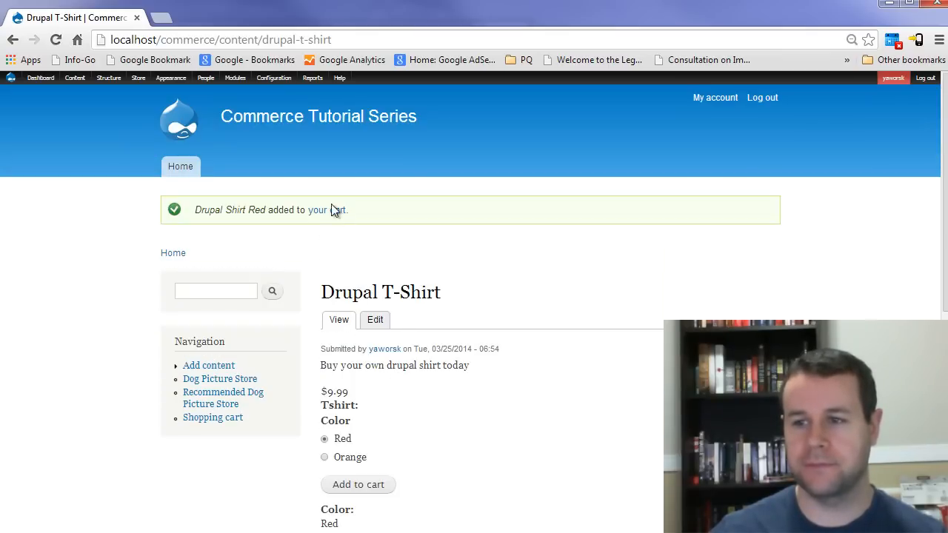
pyautogui.click(319, 210)
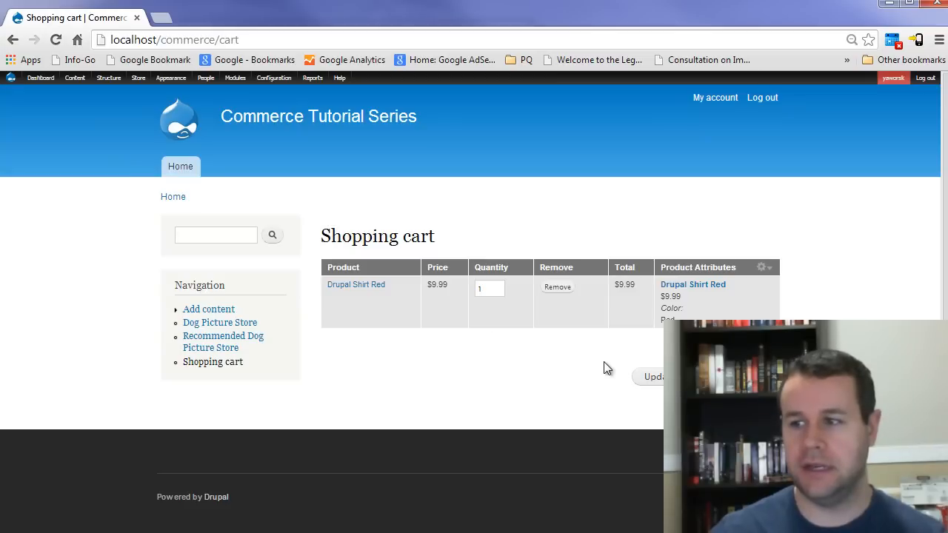
pyautogui.moveTo(763, 268)
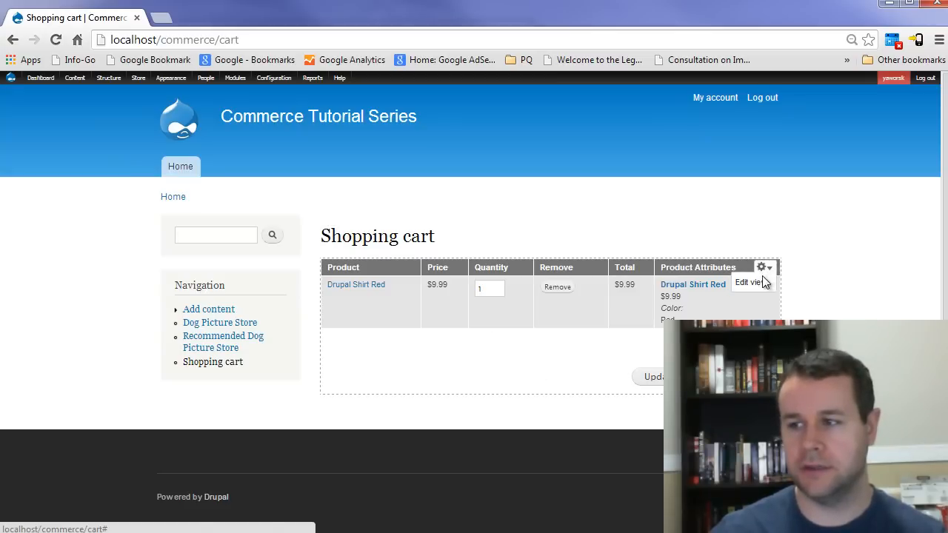
# Step: Edit the Shopping cart form view, leave the field unchanged and save the view
pyautogui.click(746, 281)
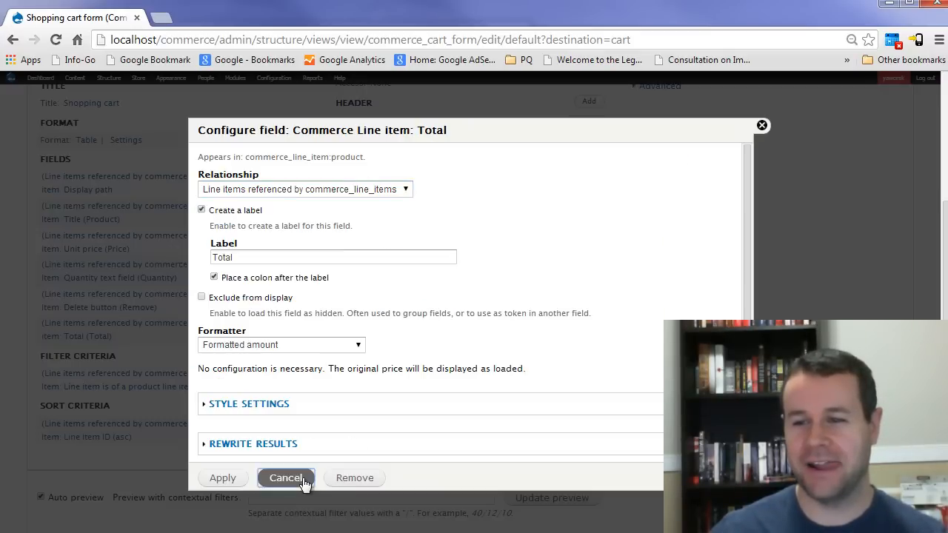
pyautogui.click(288, 477)
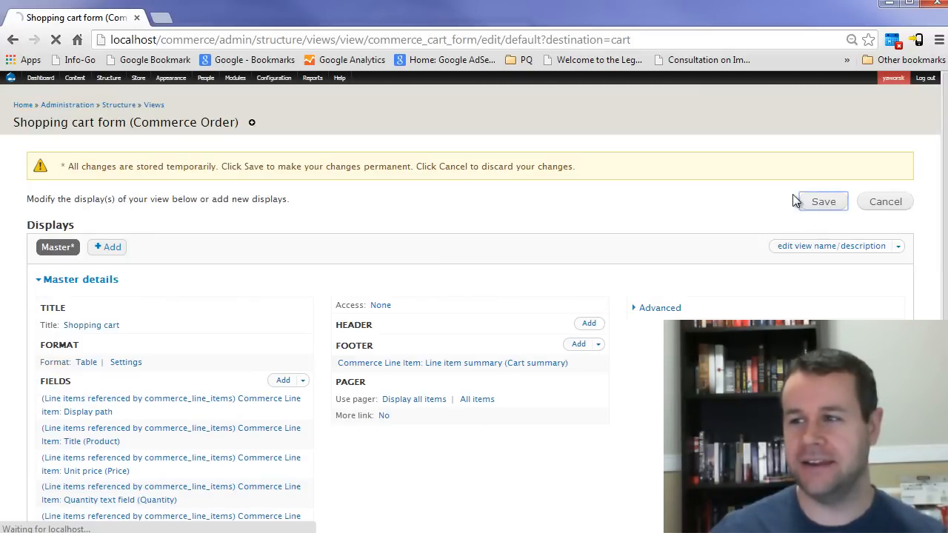
pyautogui.click(824, 201)
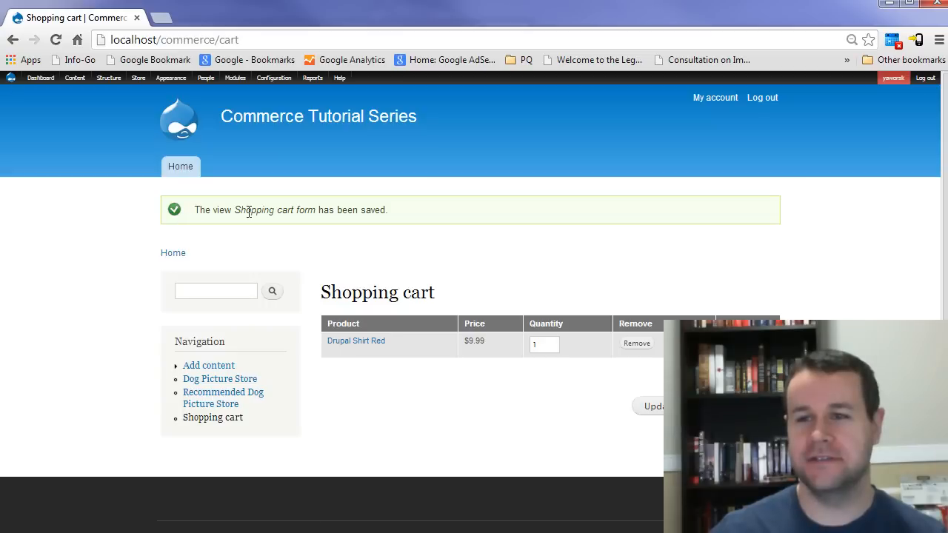
pyautogui.moveTo(302, 335)
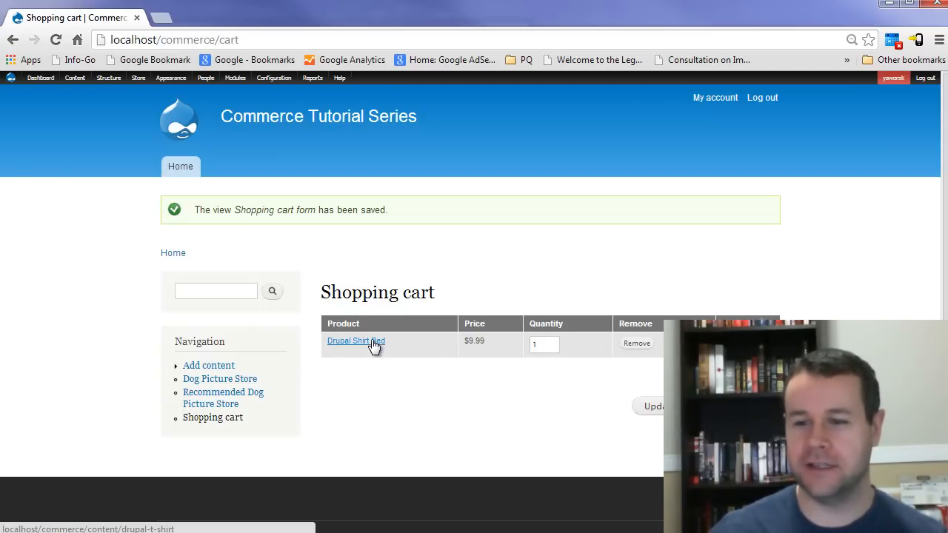
# Step: From the red shirt's page choose Orange, add it to the cart, and view the cart
pyautogui.click(356, 341)
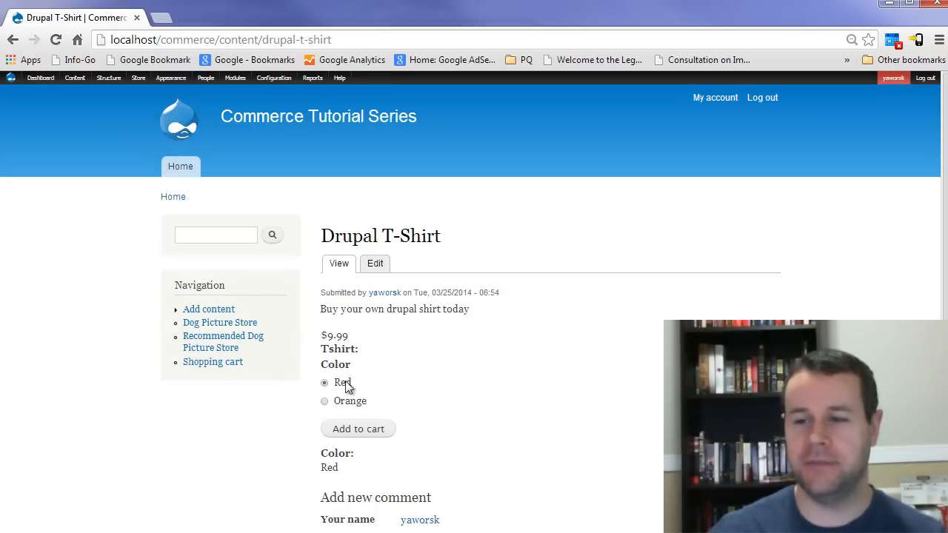
pyautogui.click(325, 401)
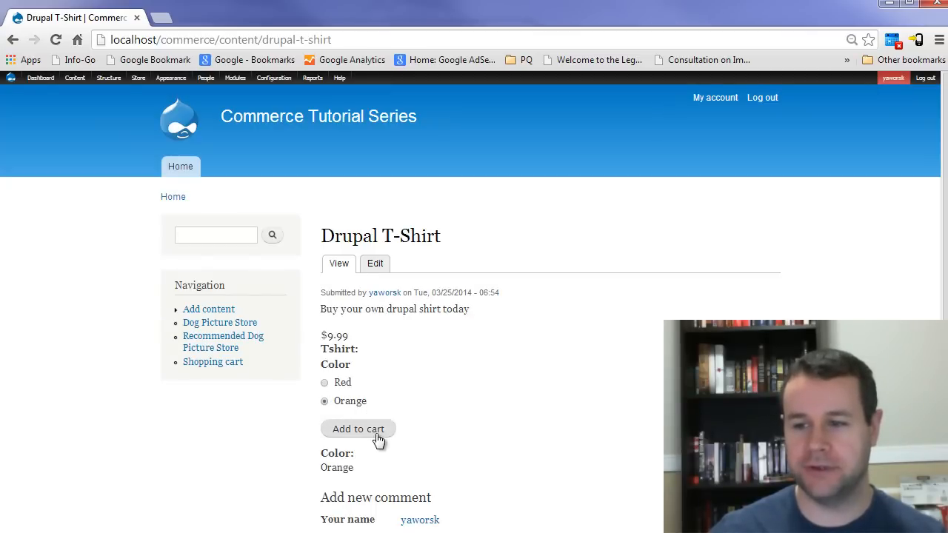
pyautogui.click(358, 428)
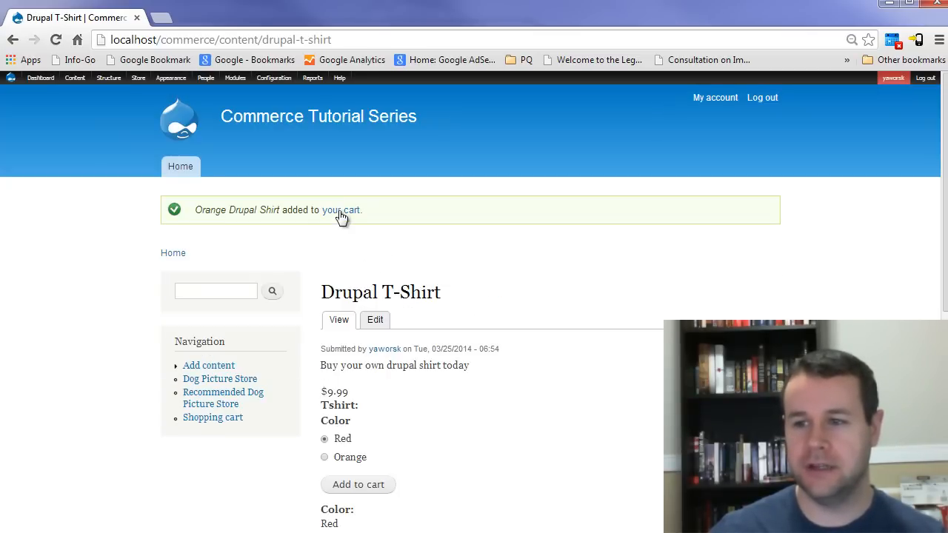
pyautogui.click(341, 210)
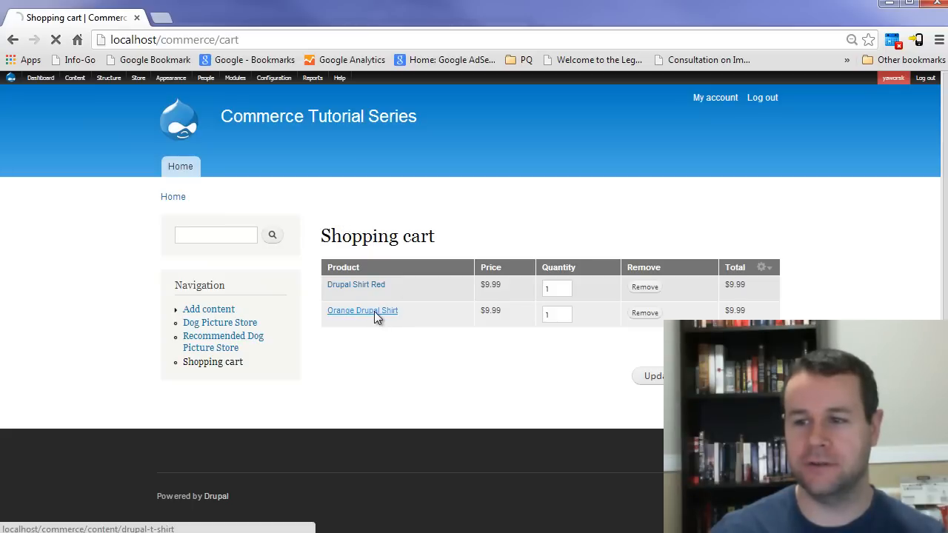
pyautogui.click(361, 311)
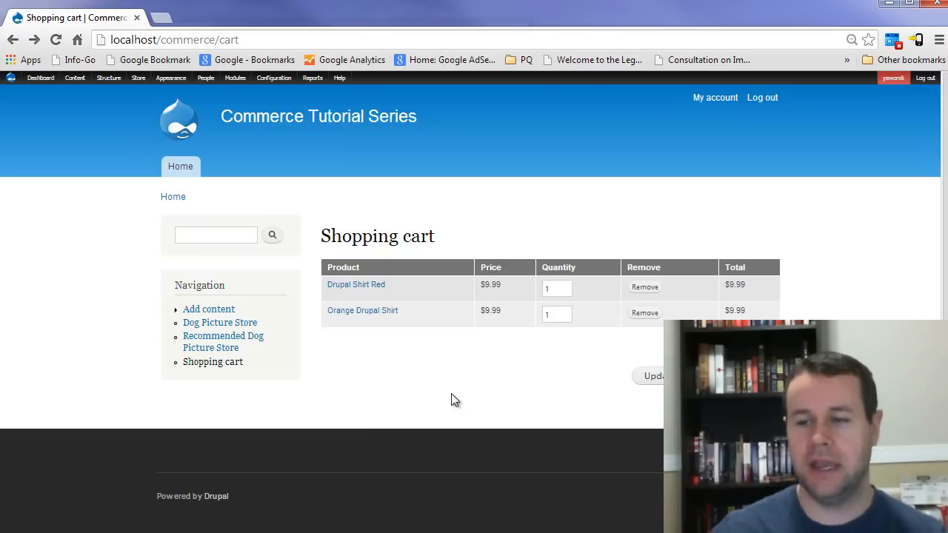
pyautogui.moveTo(447, 403)
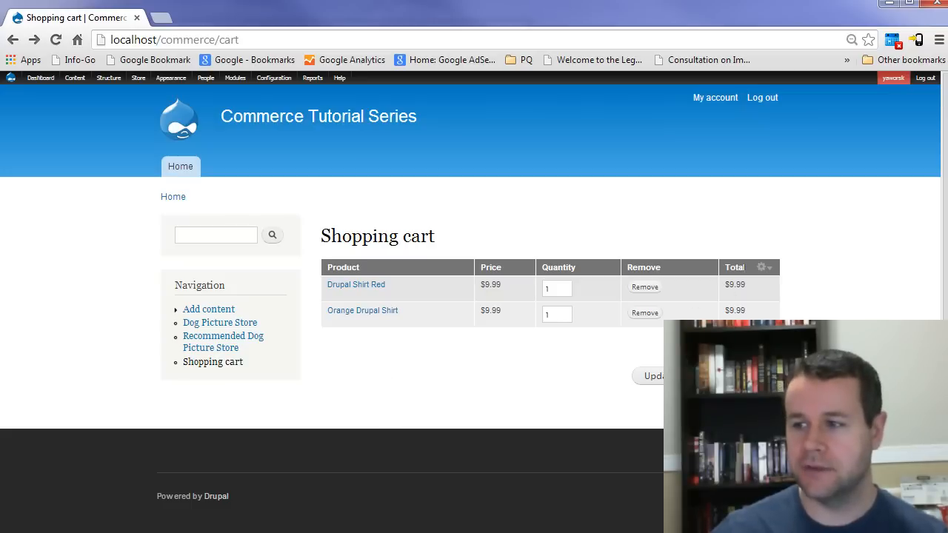
pyautogui.click(761, 266)
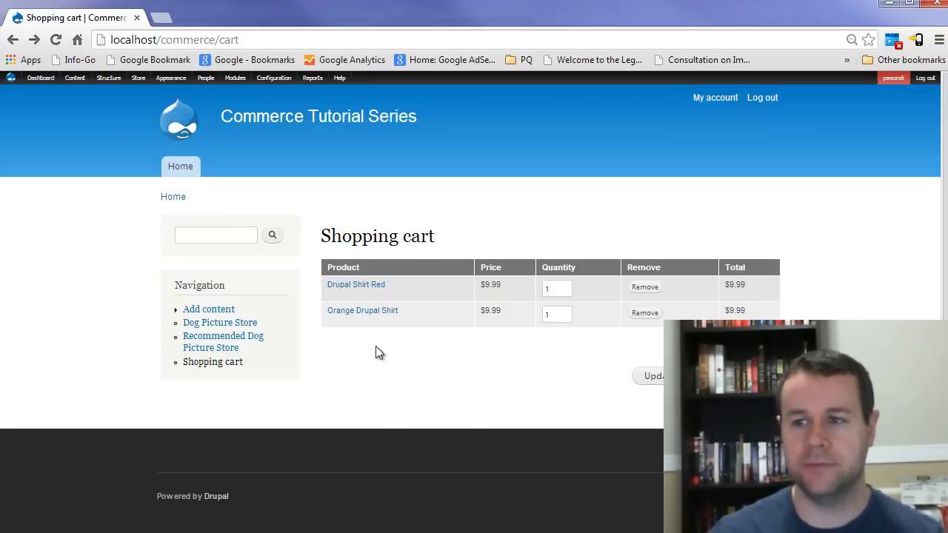
pyautogui.moveTo(376, 255)
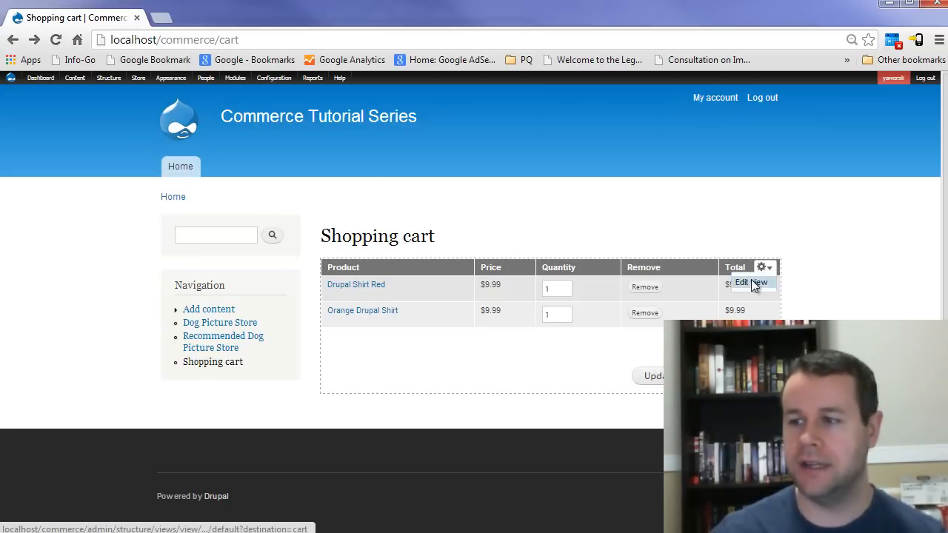
# Step: Edit the cart view and apply a new Product Attributes field linked to product and line item
pyautogui.click(751, 281)
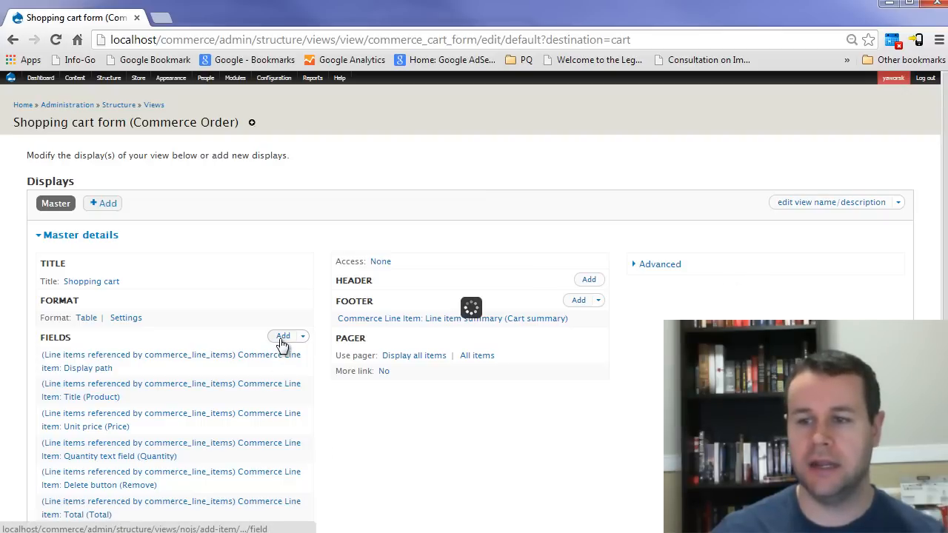
pyautogui.click(281, 336)
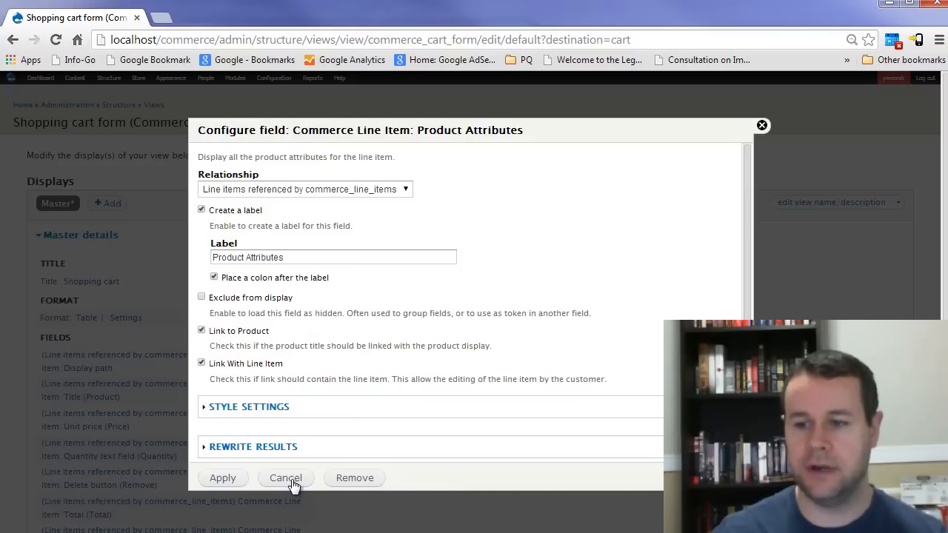
pyautogui.moveTo(230, 480)
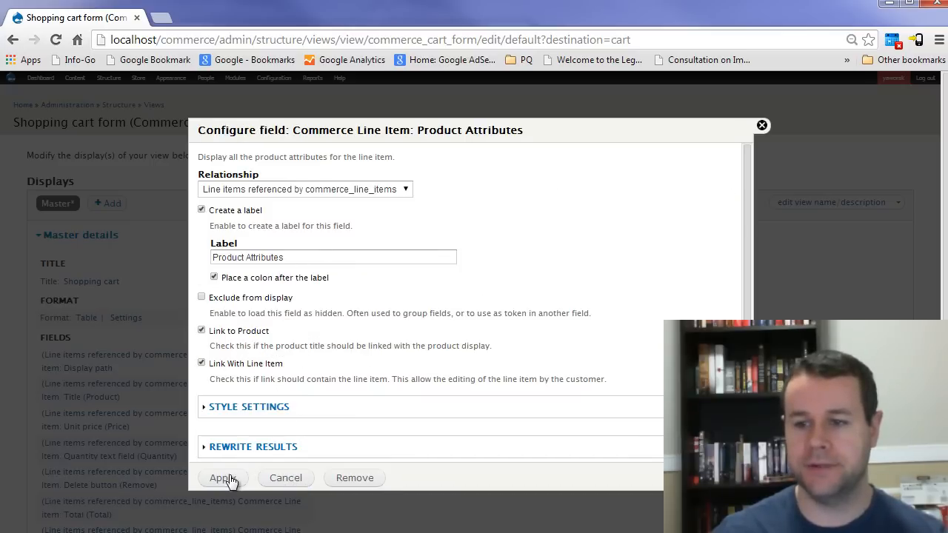
pyautogui.click(222, 477)
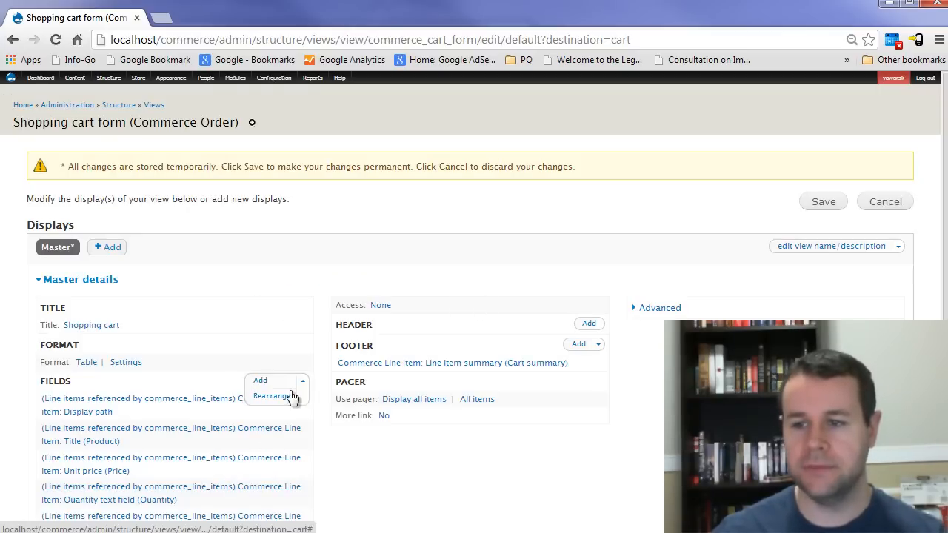
# Step: Rearrange fields: remove Title Product and move Product Attributes just below Display path
pyautogui.click(272, 396)
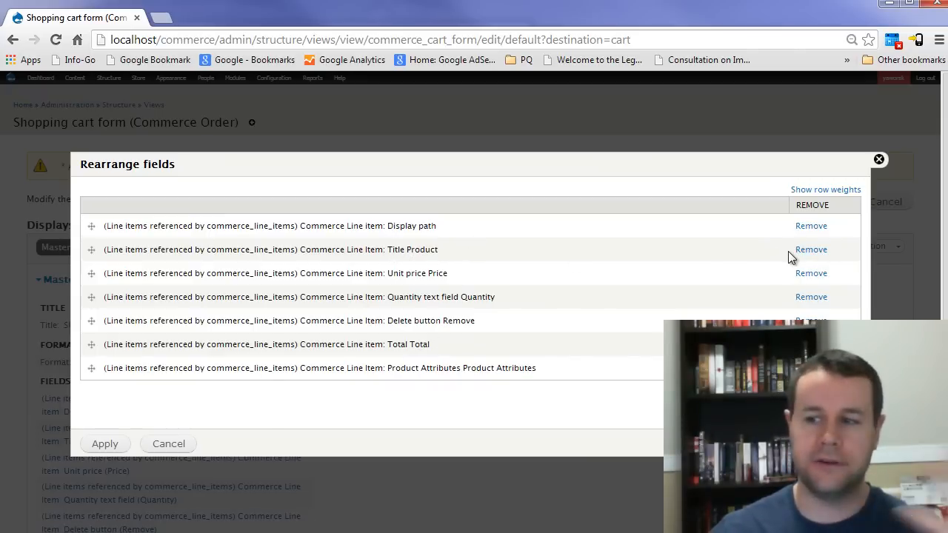
pyautogui.click(812, 249)
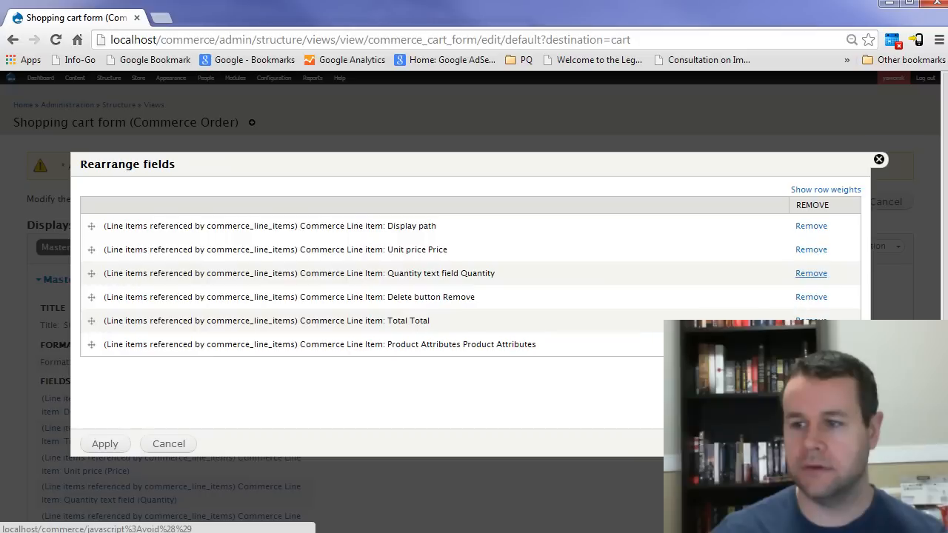
pyautogui.moveTo(92, 343); pyautogui.dragTo(92, 249)
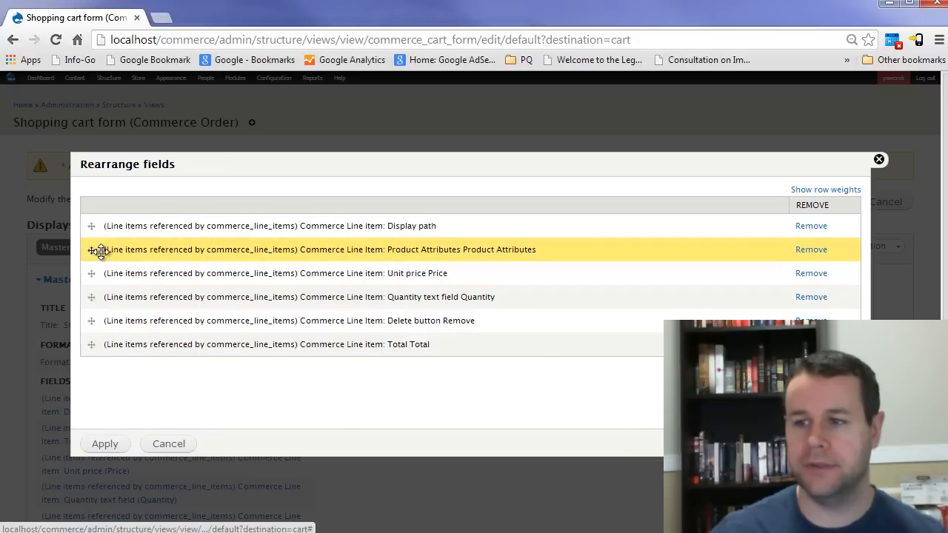
# Step: Apply the rearranged field order and save the Shopping cart view
pyautogui.click(103, 444)
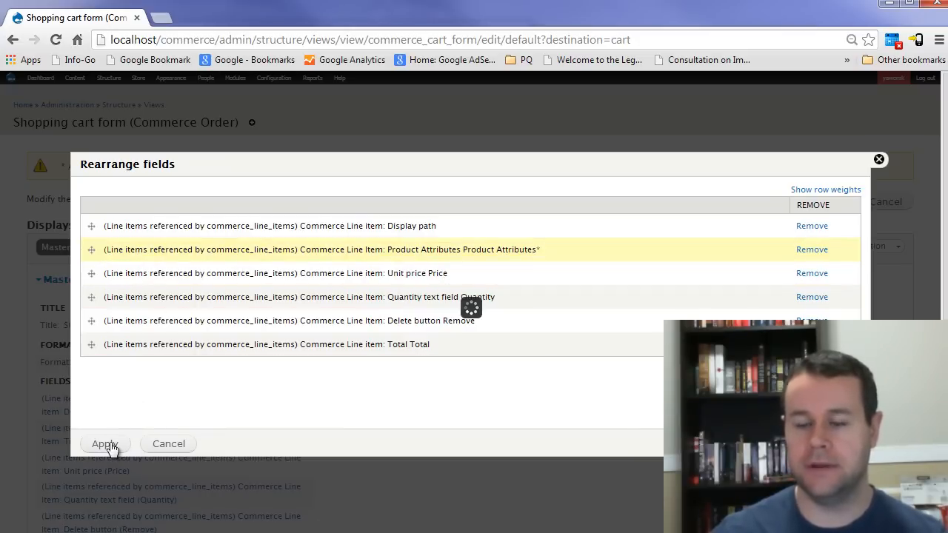
pyautogui.click(103, 444)
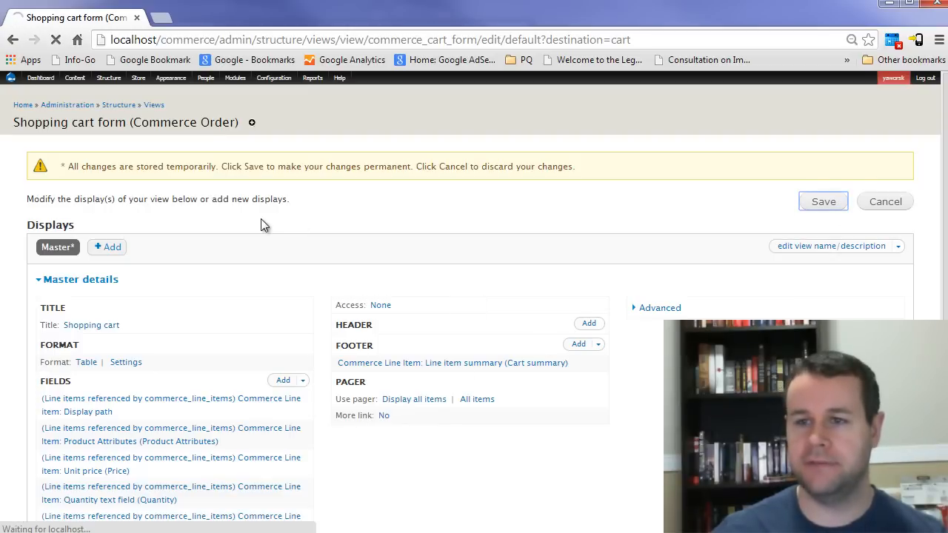
pyautogui.click(824, 201)
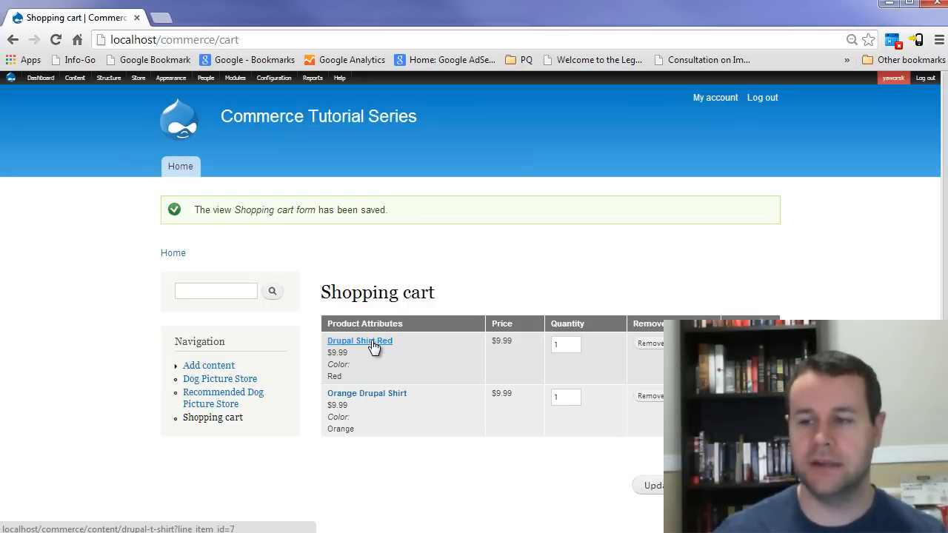
pyautogui.moveTo(367, 394)
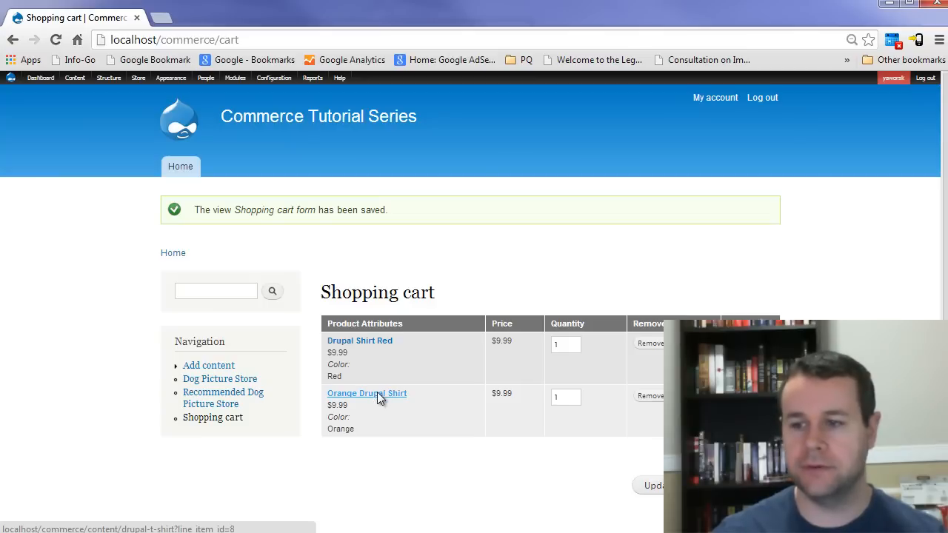
pyautogui.click(368, 394)
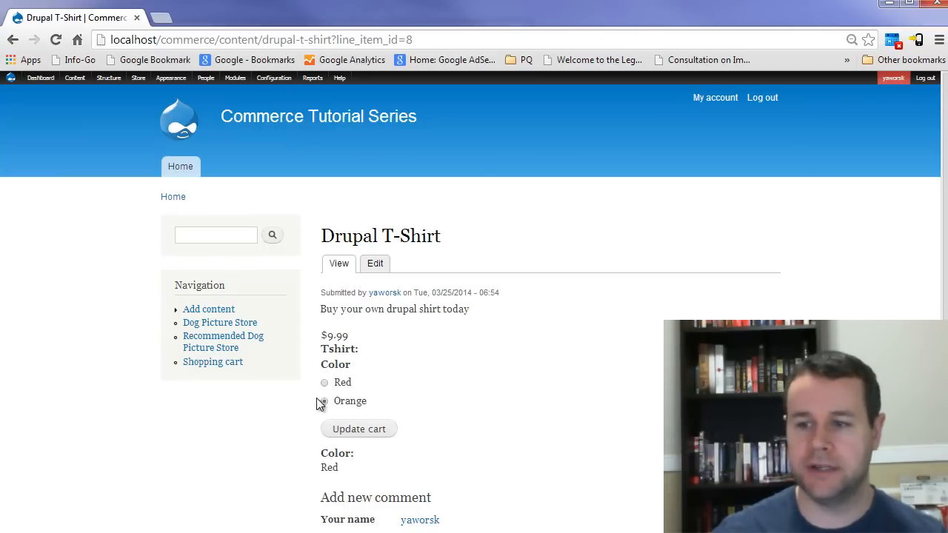
pyautogui.click(324, 400)
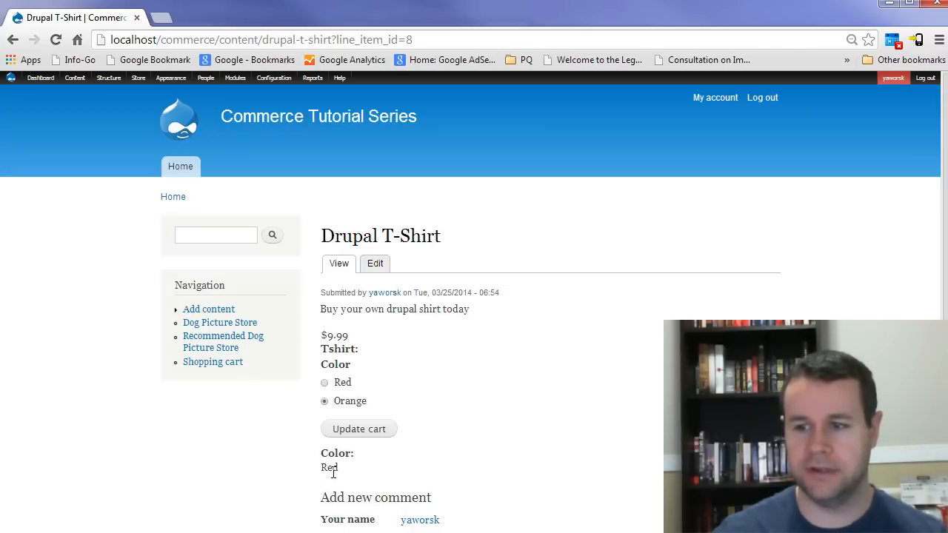
pyautogui.click(325, 382)
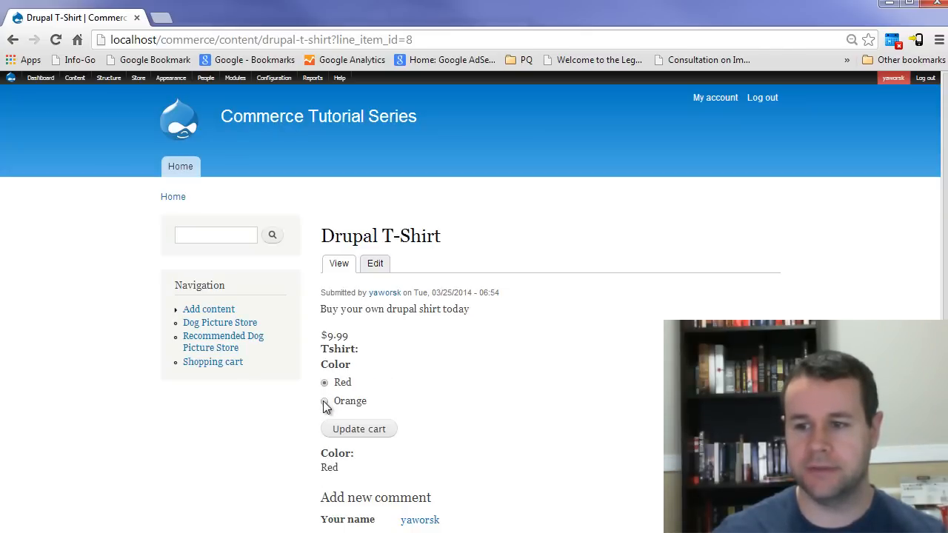
pyautogui.click(324, 400)
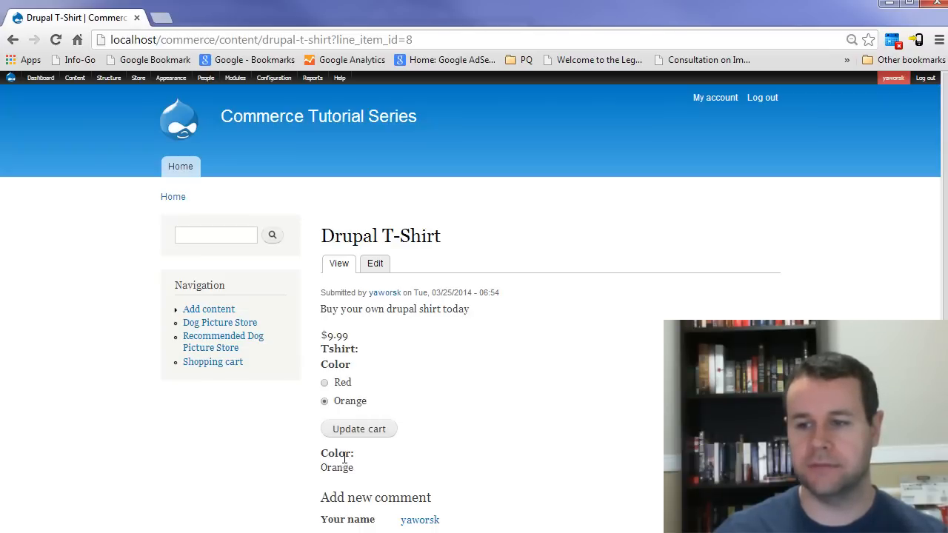
pyautogui.click(108, 77)
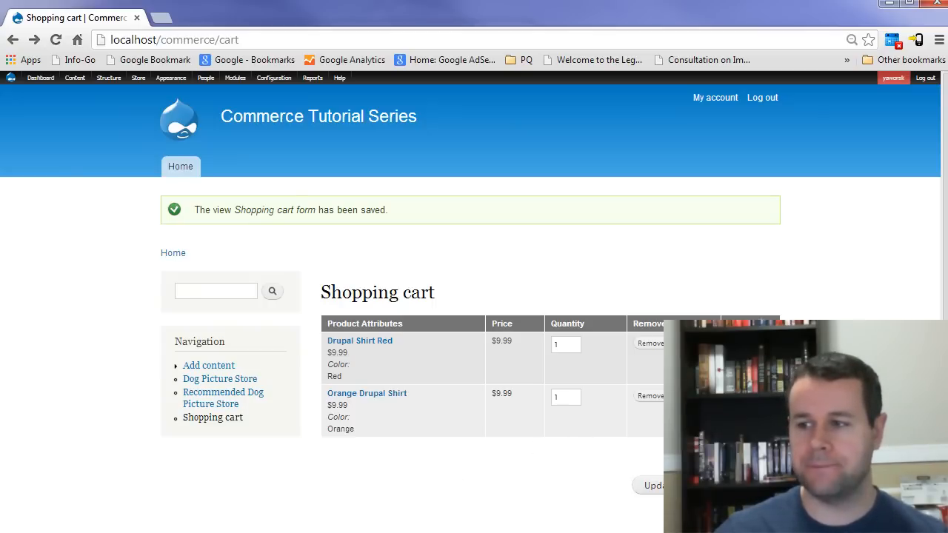
pyautogui.moveTo(649, 433)
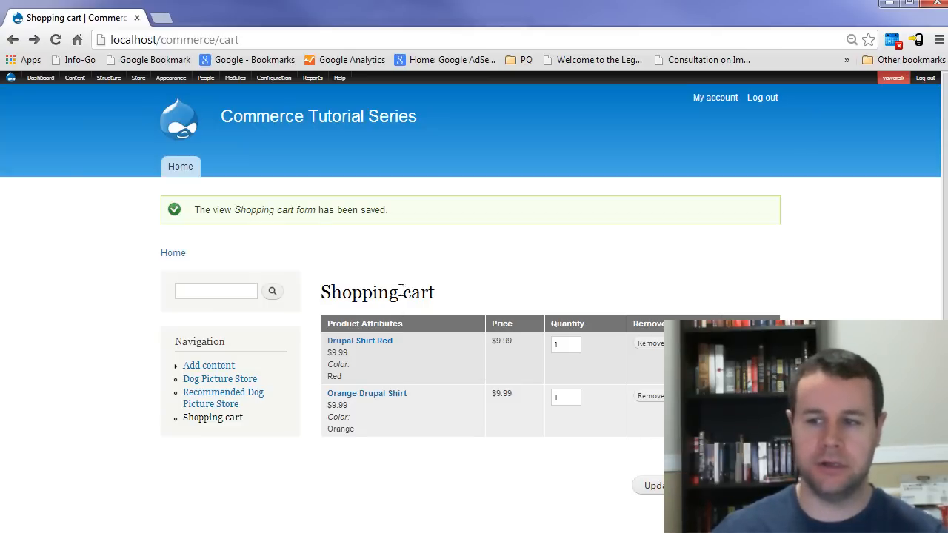
pyautogui.moveTo(380, 352)
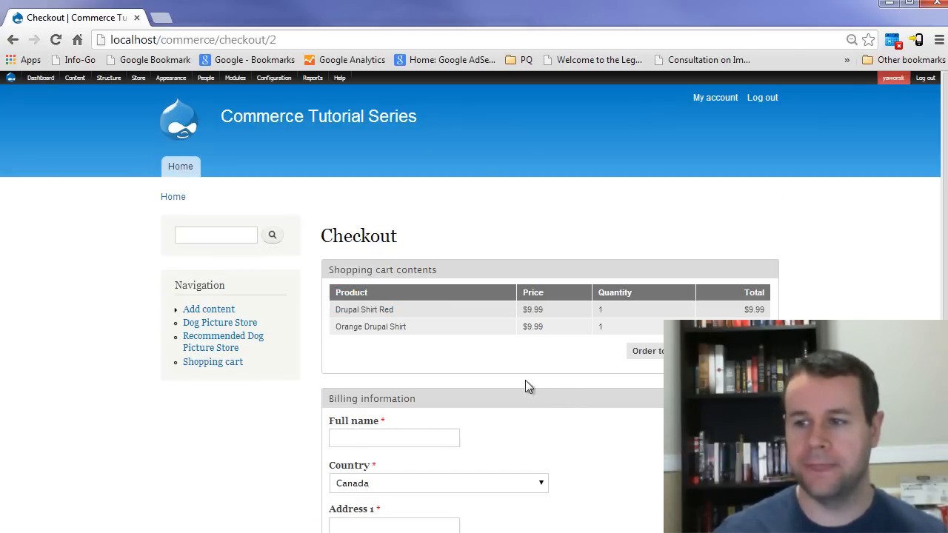
pyautogui.moveTo(467, 325)
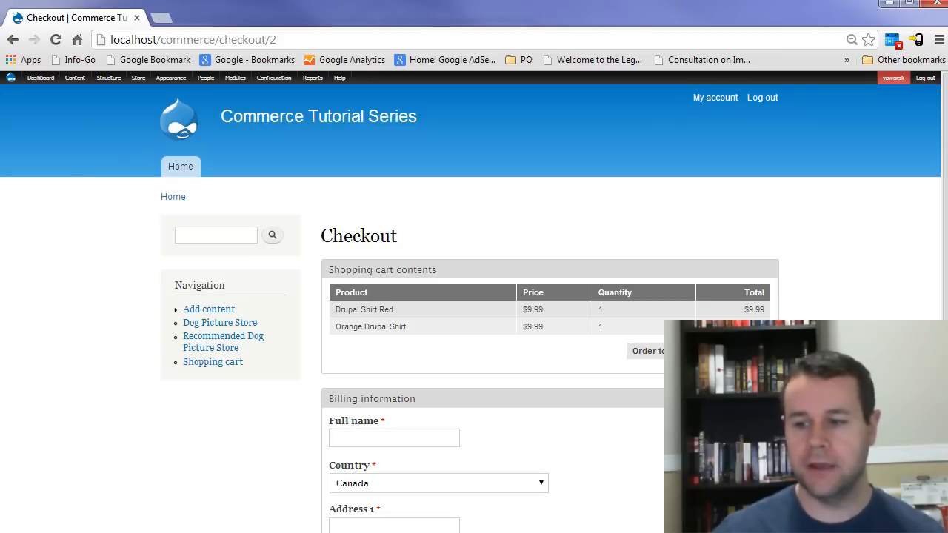
pyautogui.moveTo(252, 413)
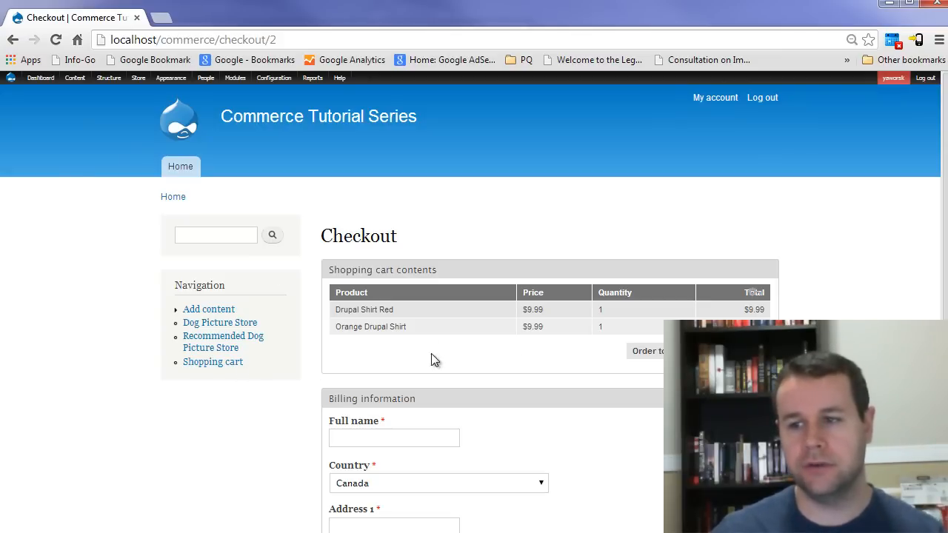
# Step: Select the Drupal Shirt Red name in checkout to confirm it is plain, unlinked text
pyautogui.doubleClick(363, 309)
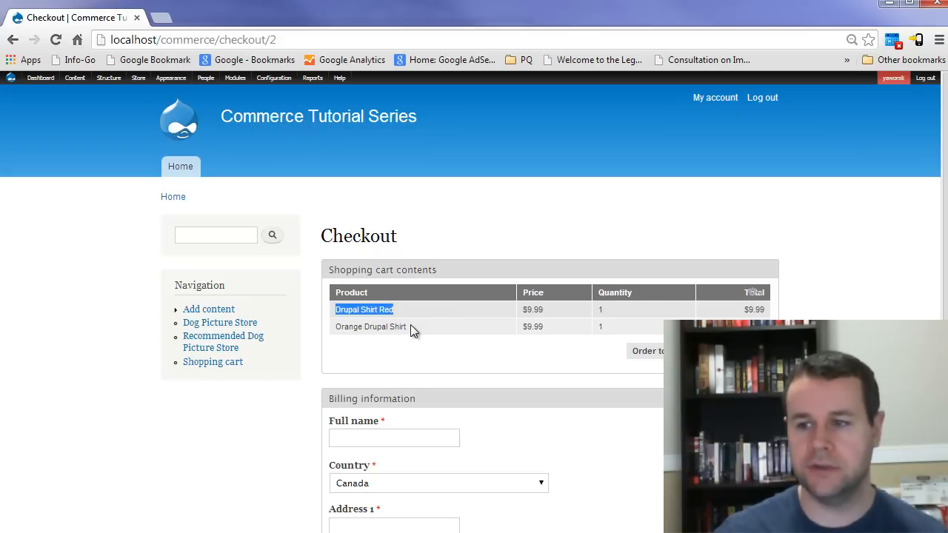
pyautogui.moveTo(394, 314)
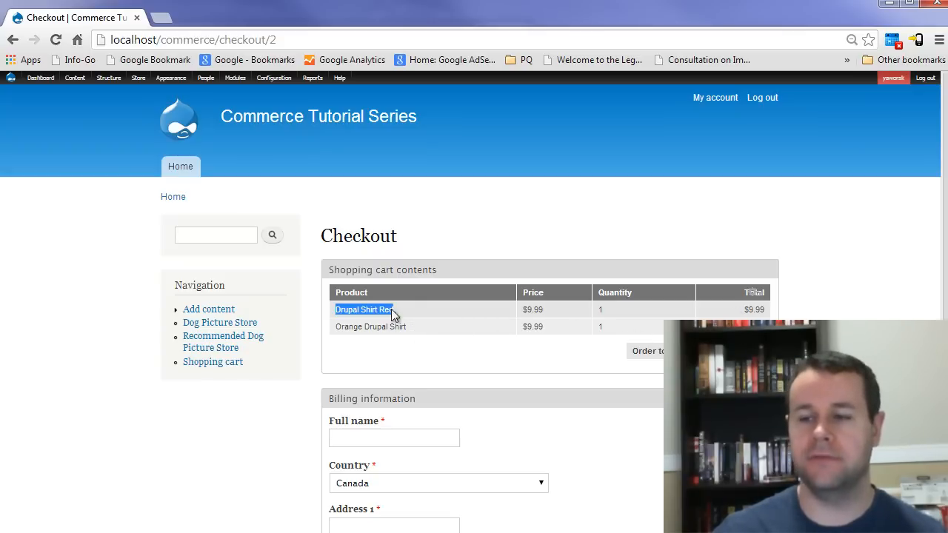
pyautogui.moveTo(634, 293)
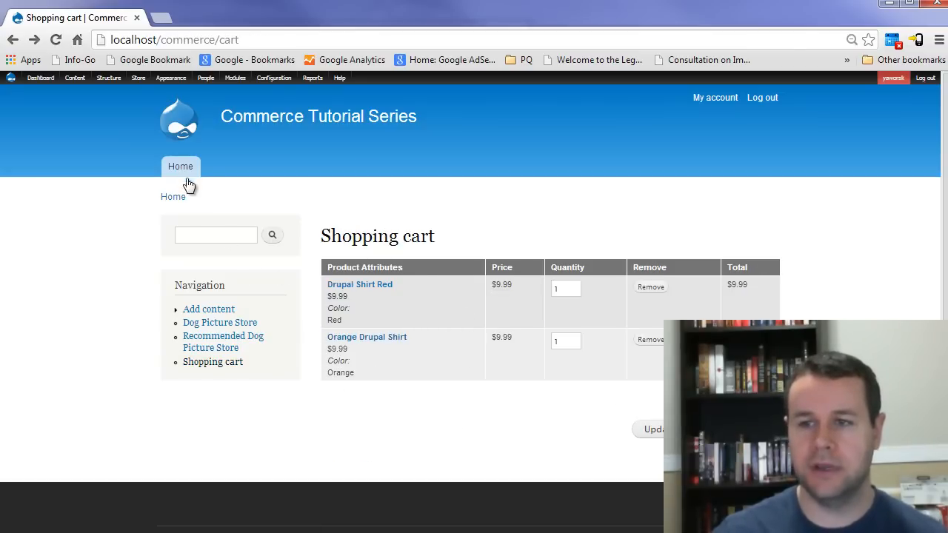
# Step: From the front page add Susie with Toys ($15.00) to the cart
pyautogui.click(181, 166)
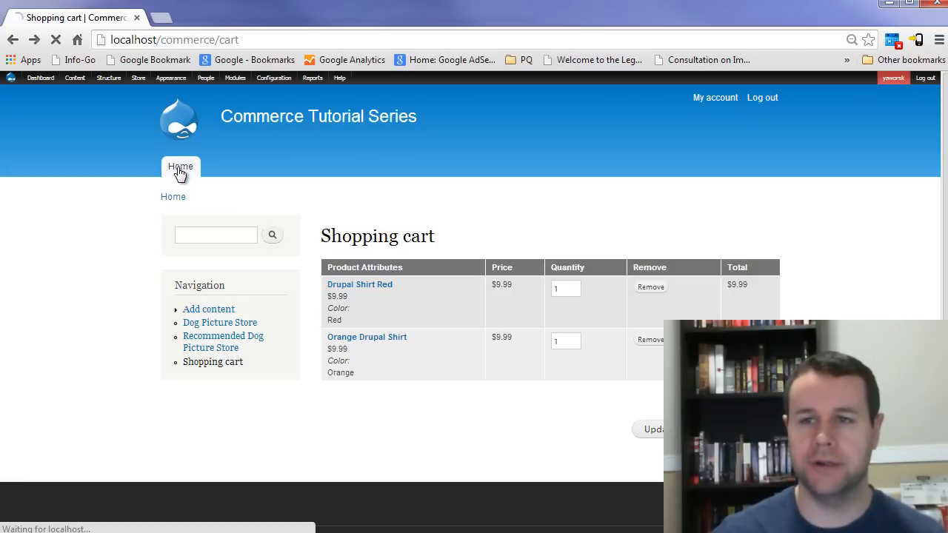
pyautogui.moveTo(189, 171)
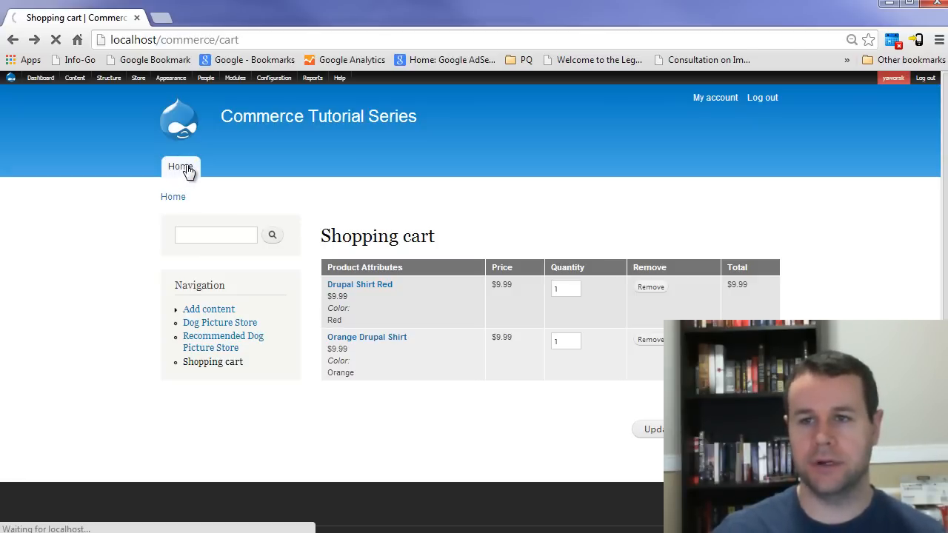
pyautogui.click(181, 166)
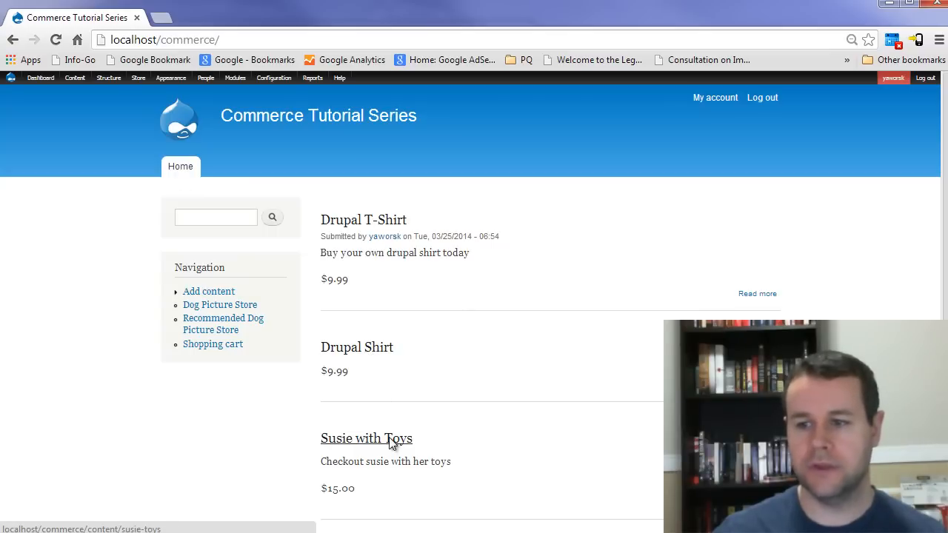
pyautogui.click(366, 439)
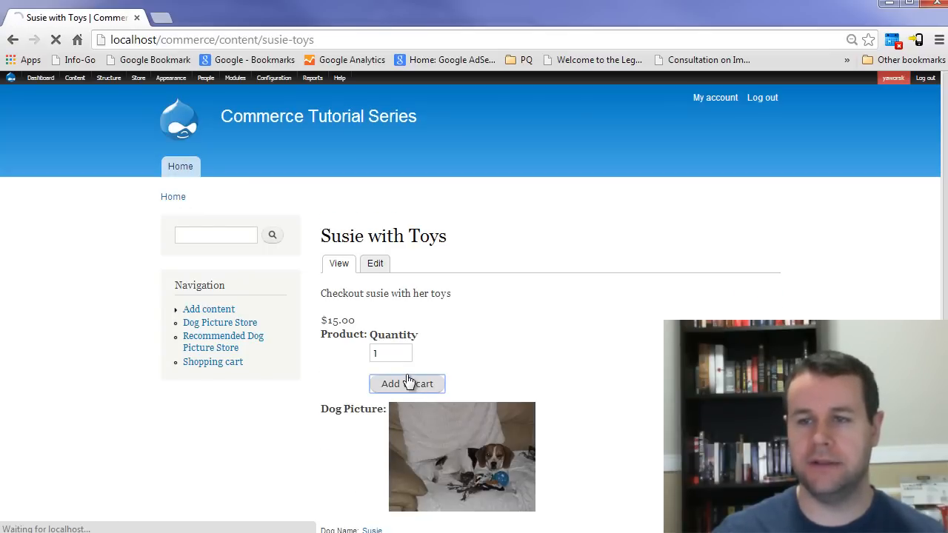
pyautogui.click(406, 384)
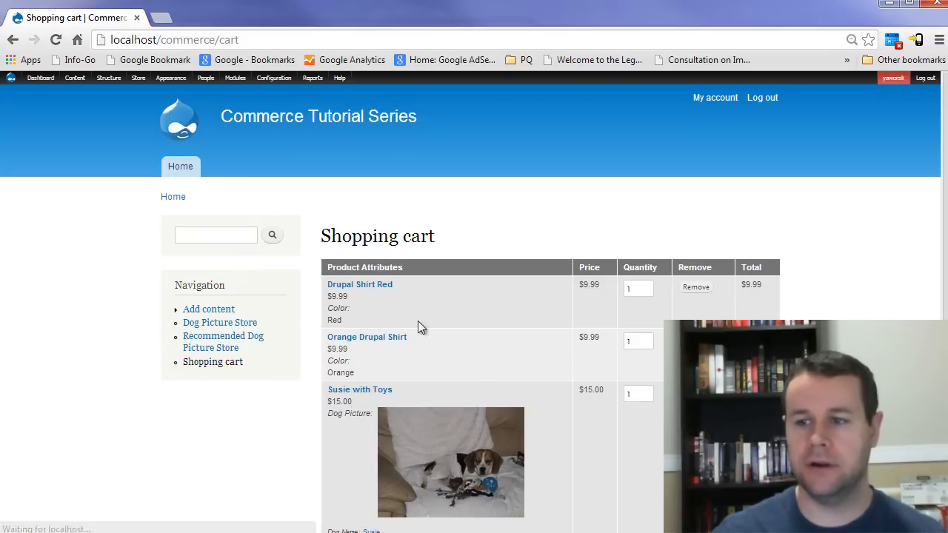
pyautogui.scroll(-3)
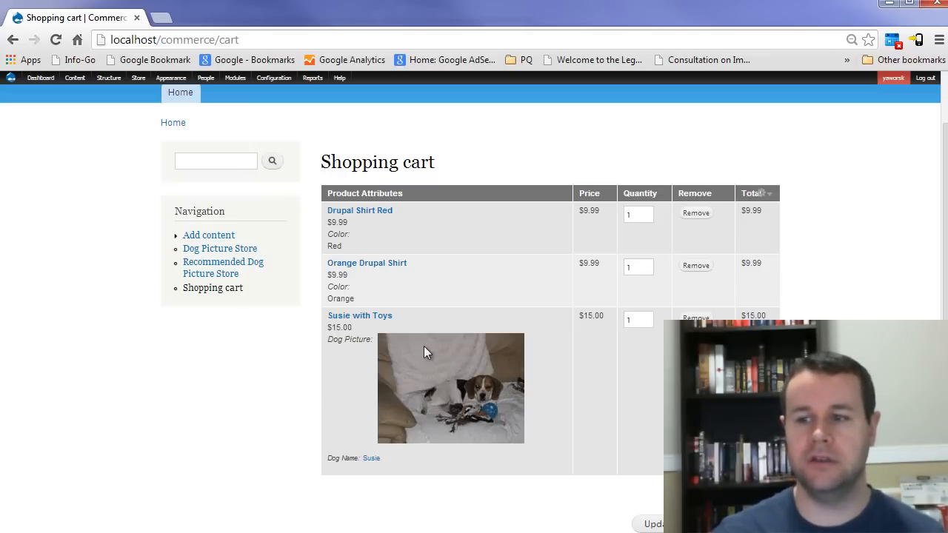
pyautogui.moveTo(445, 367)
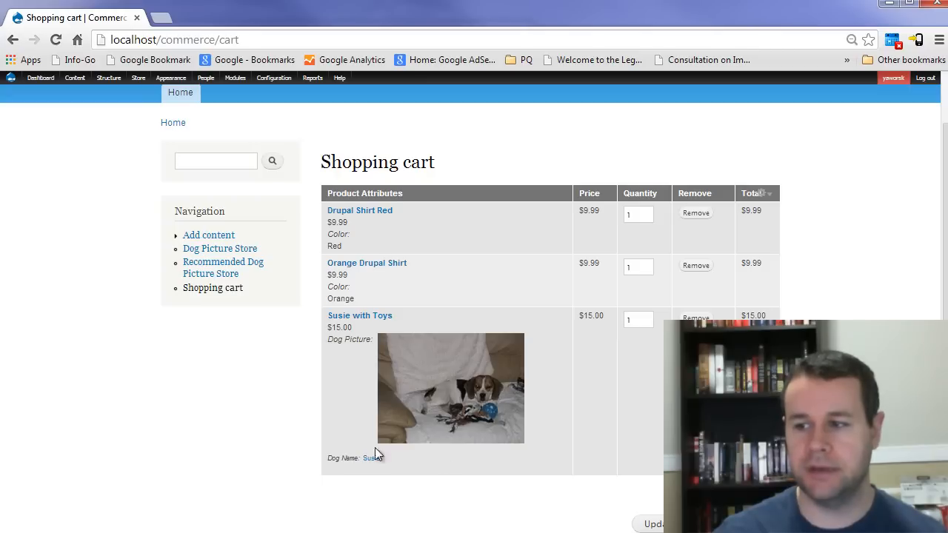
pyautogui.moveTo(427, 353)
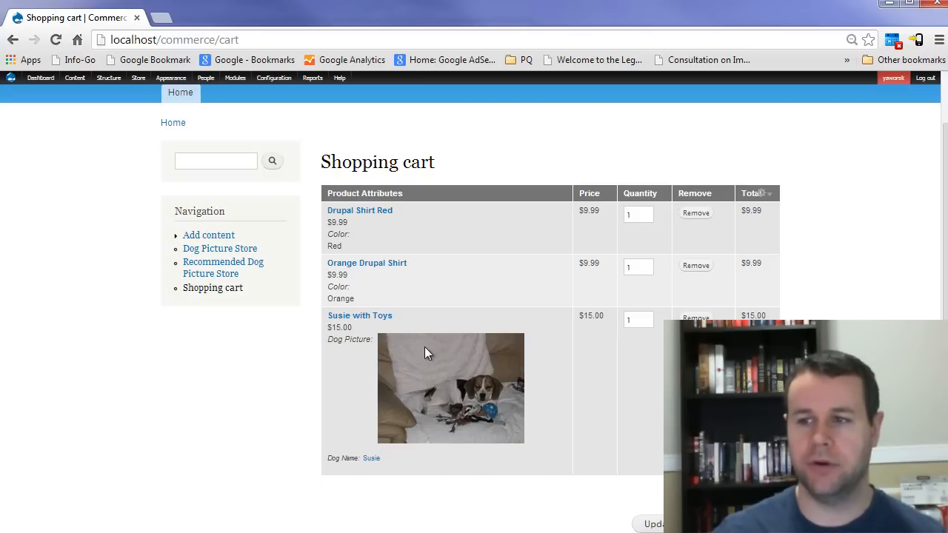
pyautogui.moveTo(437, 281)
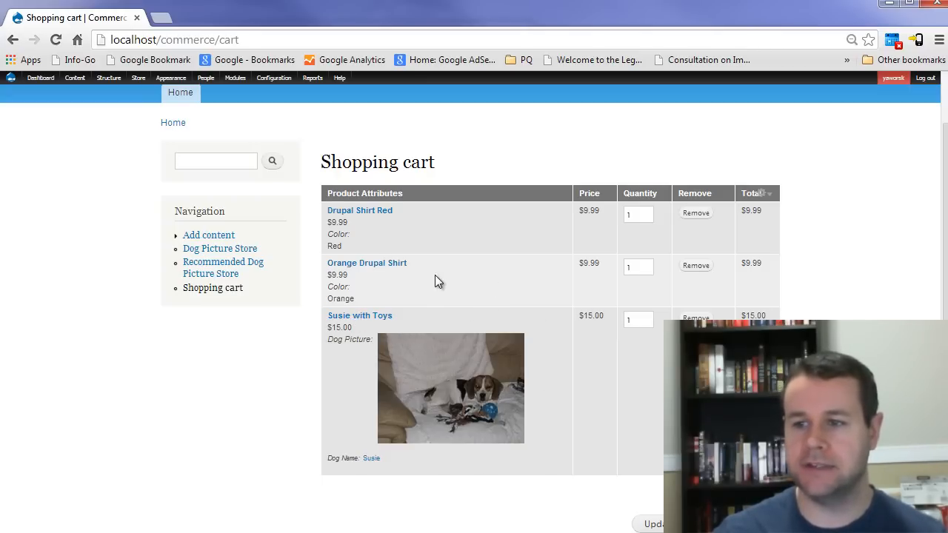